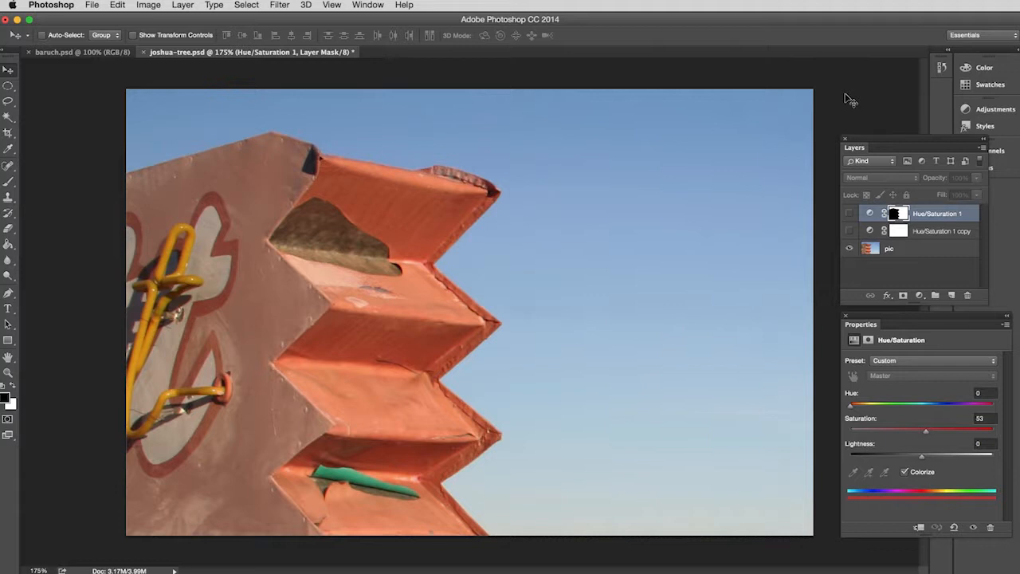
pyautogui.moveTo(854, 199)
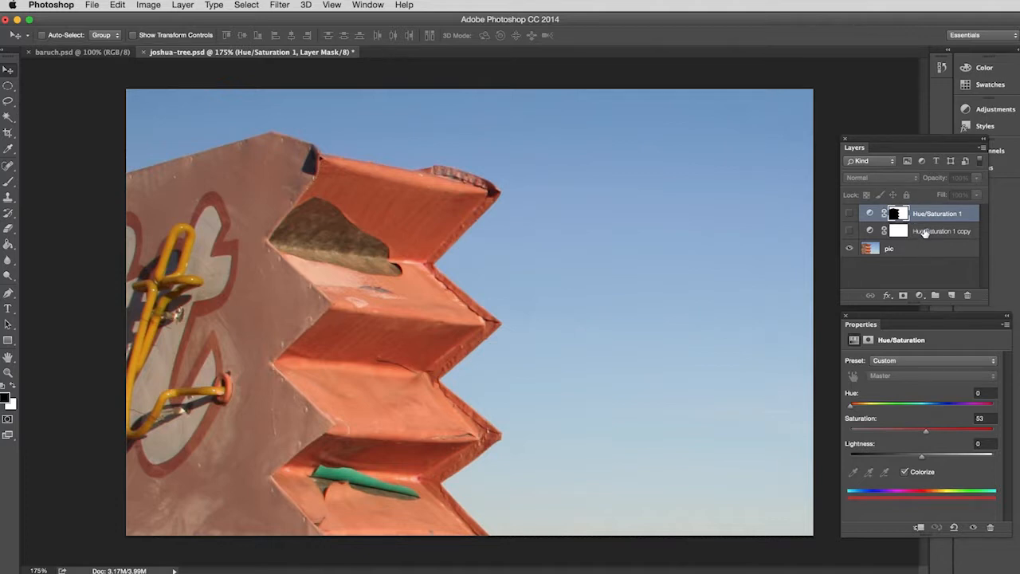
pyautogui.moveTo(927, 242)
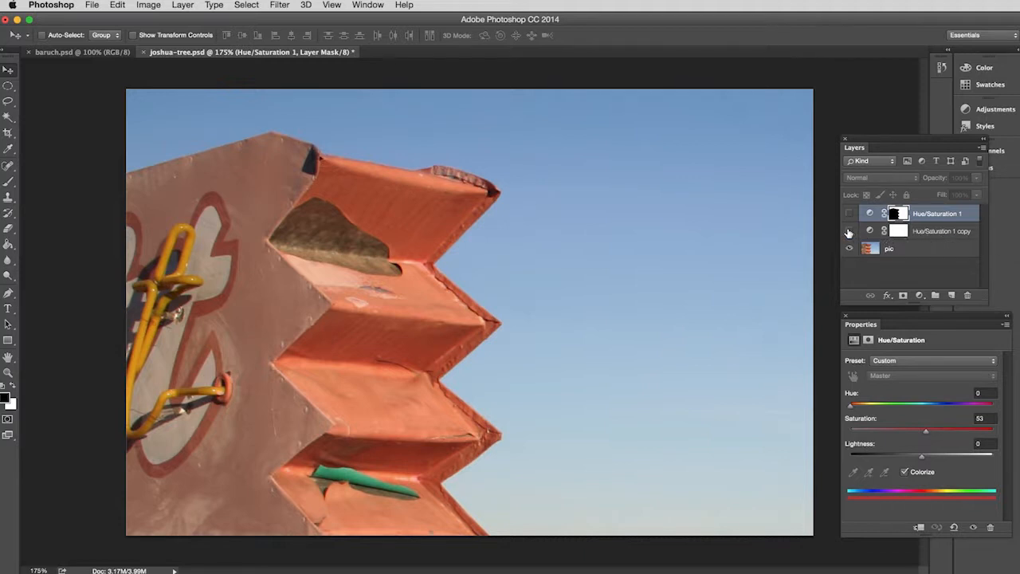
# Step: Make the Hue/Saturation 1 copy layer visible and select it, tinting the whole photo red
pyautogui.click(848, 231)
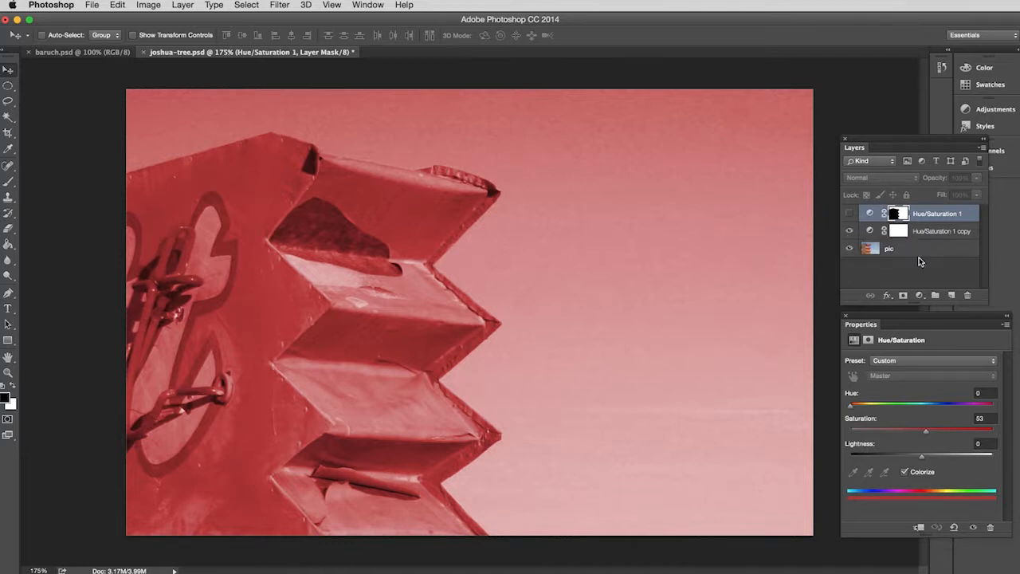
pyautogui.moveTo(883, 236)
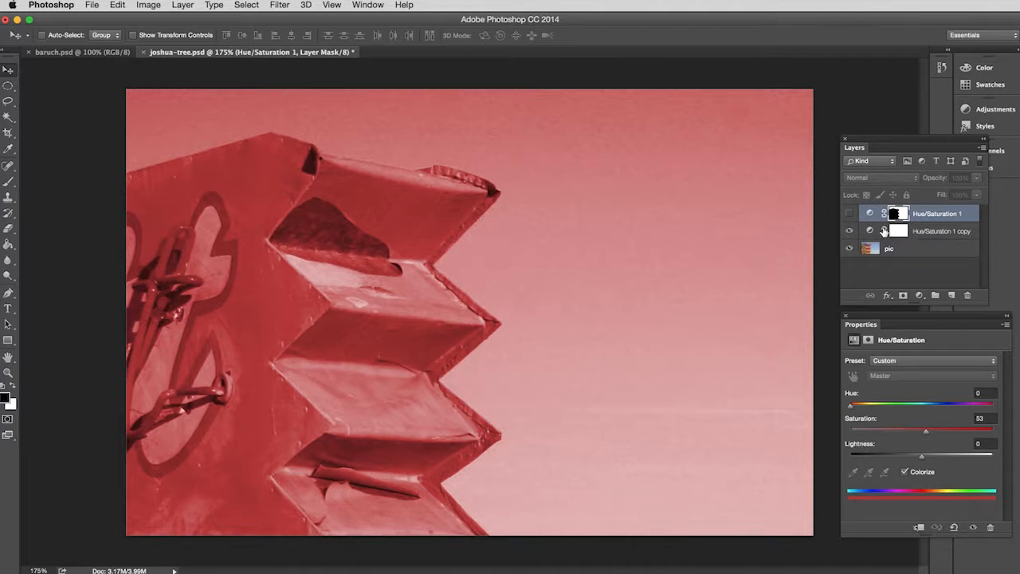
pyautogui.click(941, 231)
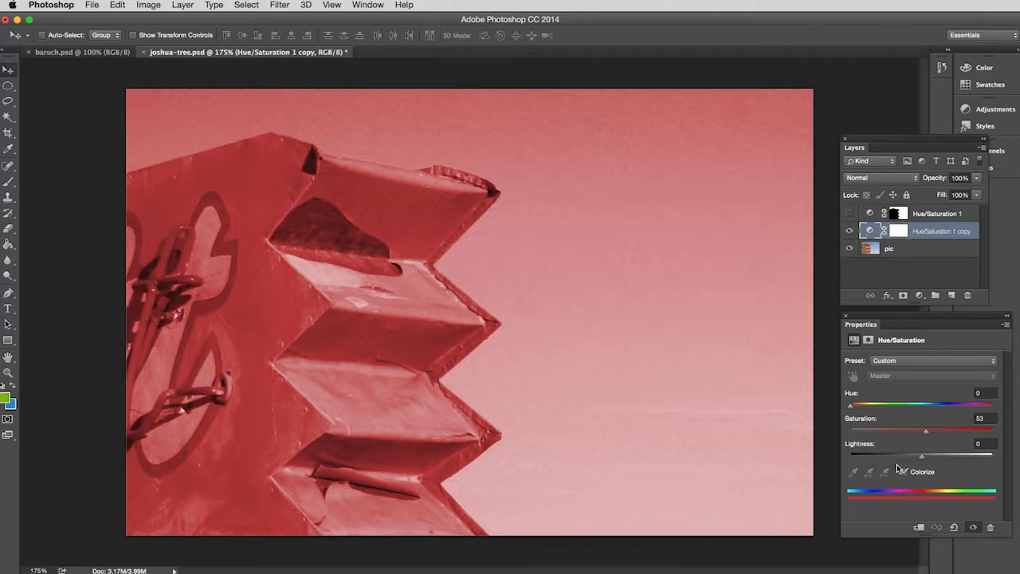
pyautogui.moveTo(912, 453)
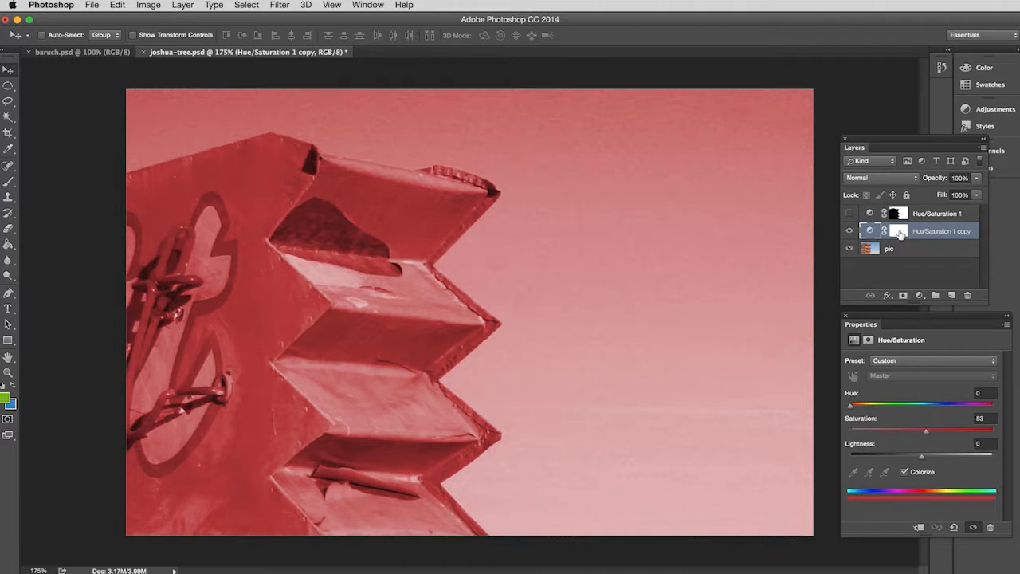
# Step: Select the layer mask of Hue/Saturation 1 copy to show its Masks properties
pyautogui.click(898, 229)
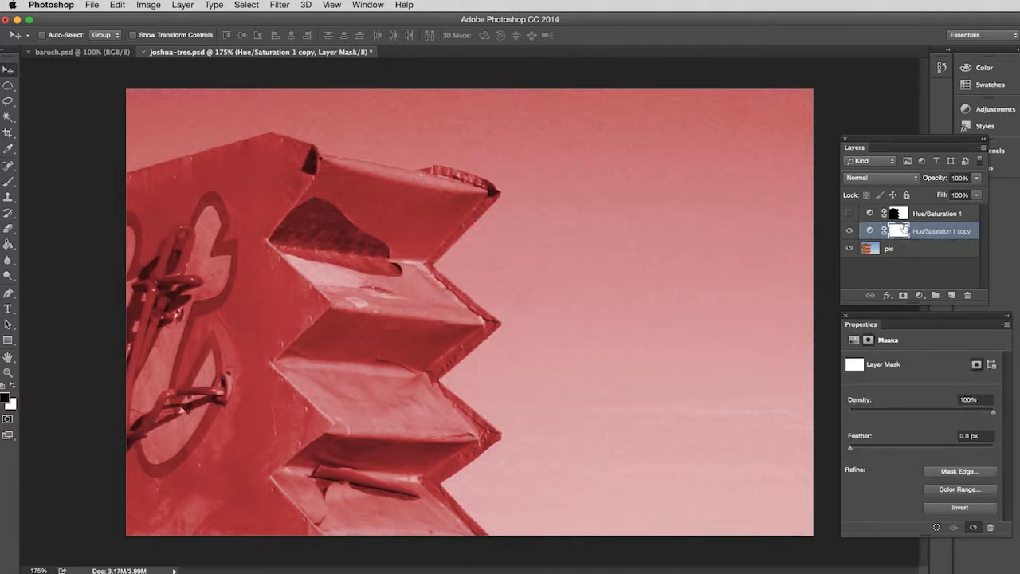
pyautogui.moveTo(899, 231)
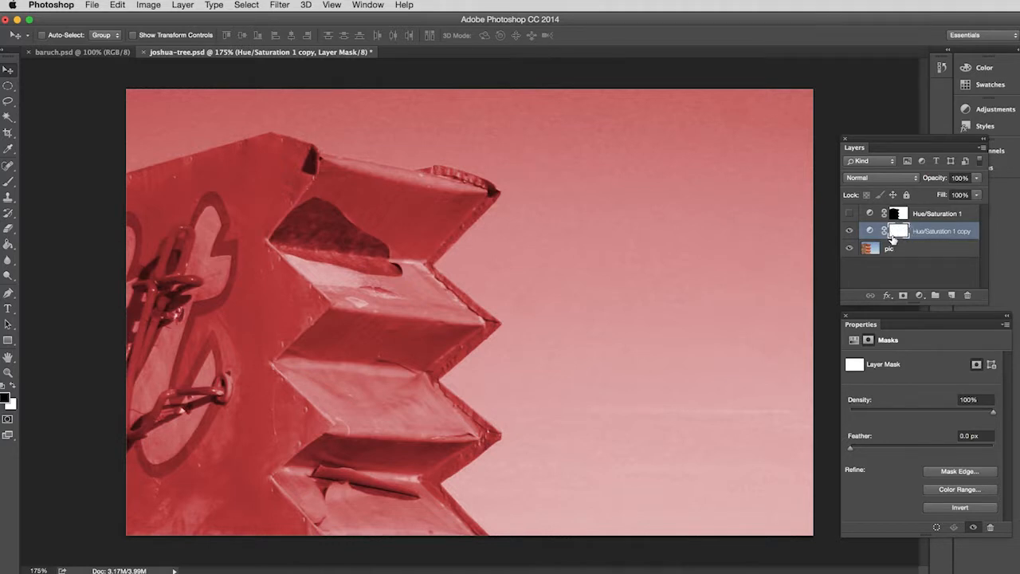
pyautogui.moveTo(899, 230)
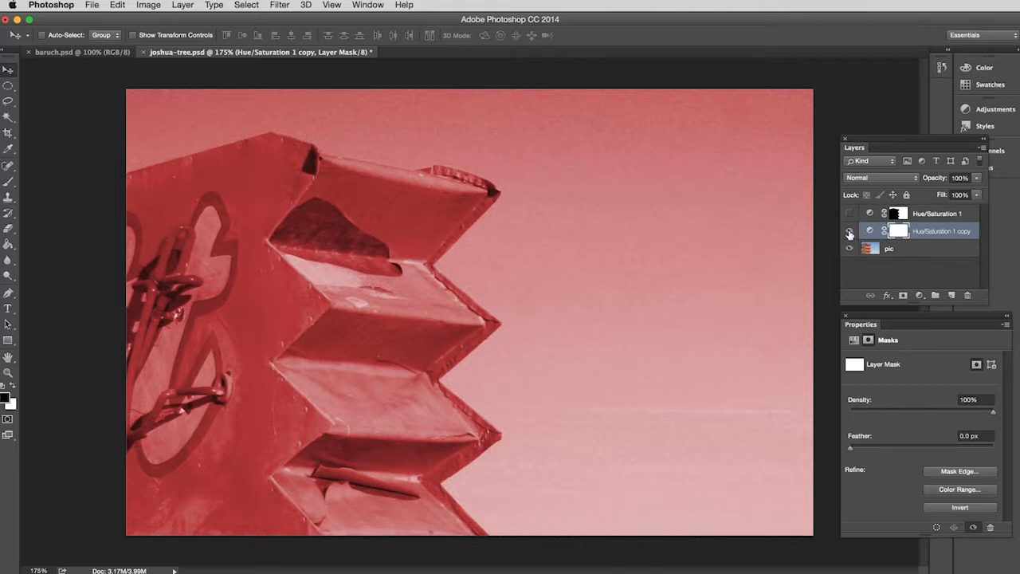
# Step: Hide Hue/Saturation 1 copy and show Hue/Saturation 1 so only the sky is tinted
pyautogui.click(849, 231)
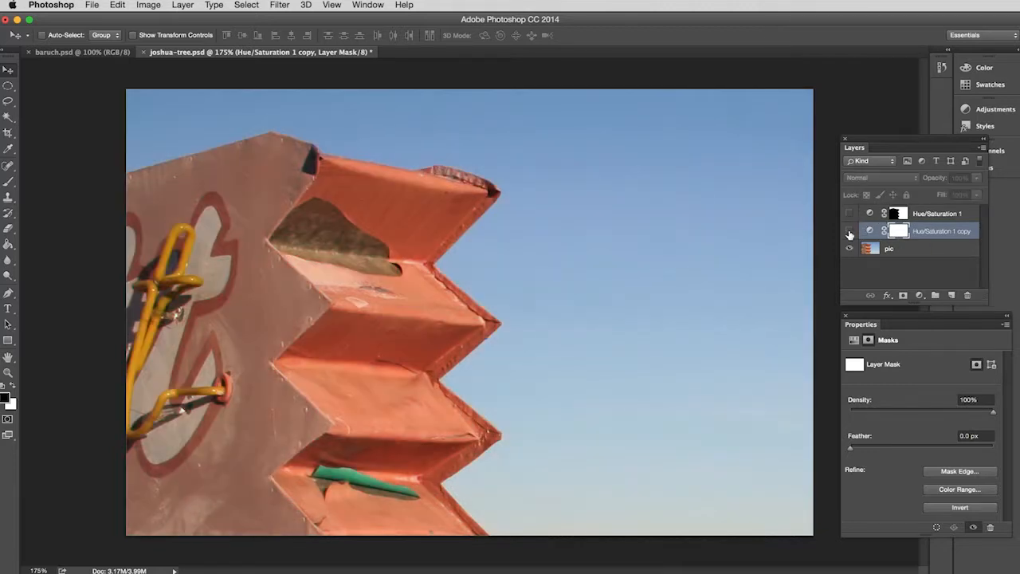
pyautogui.click(849, 214)
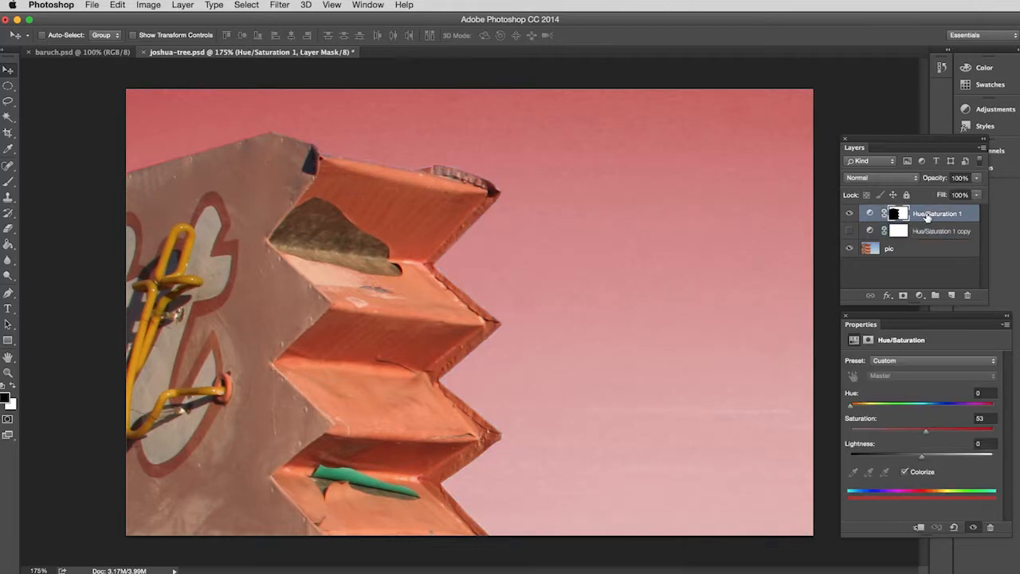
pyautogui.click(847, 231)
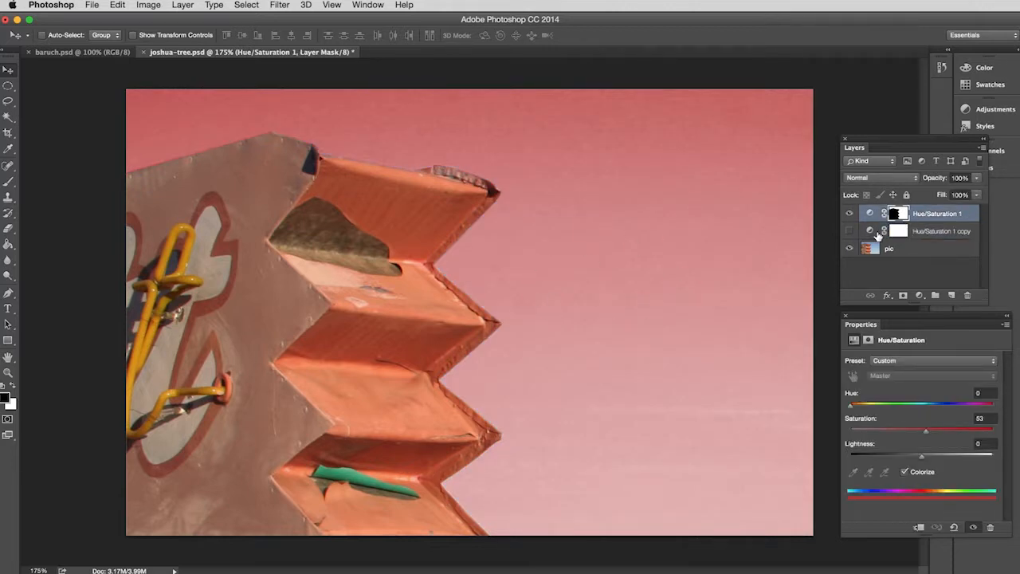
pyautogui.click(849, 231)
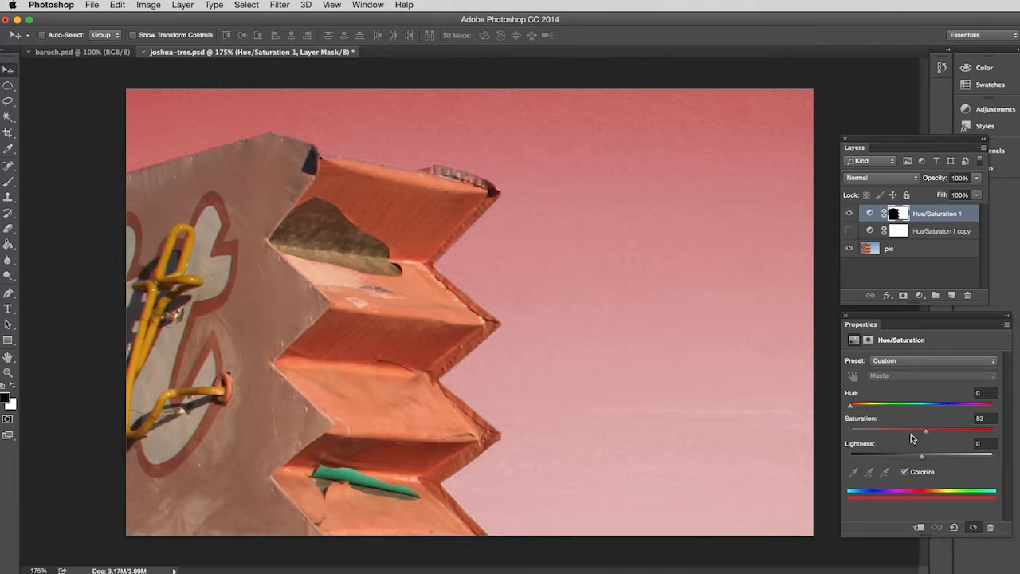
pyautogui.moveTo(582, 320)
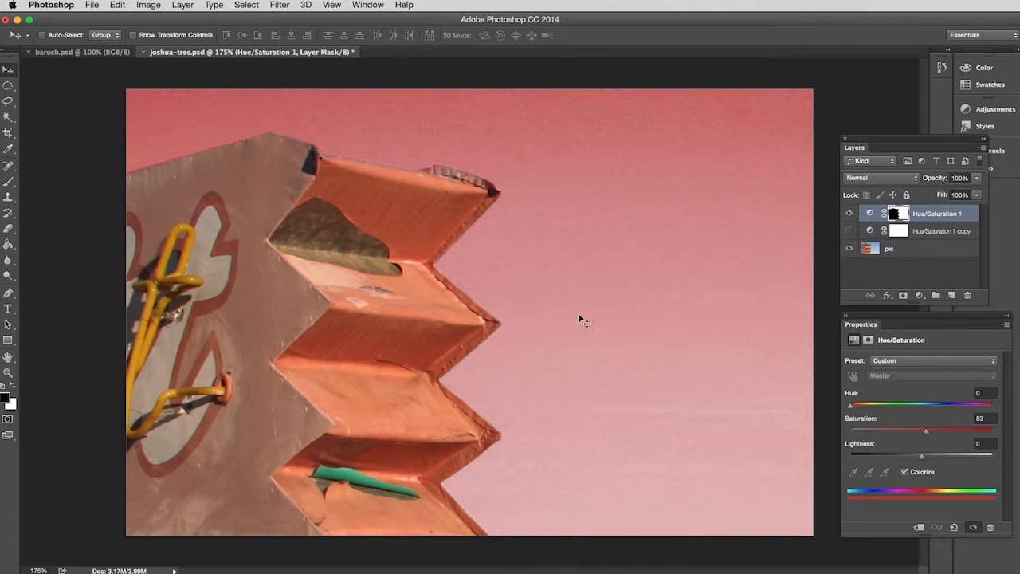
pyautogui.moveTo(969, 242)
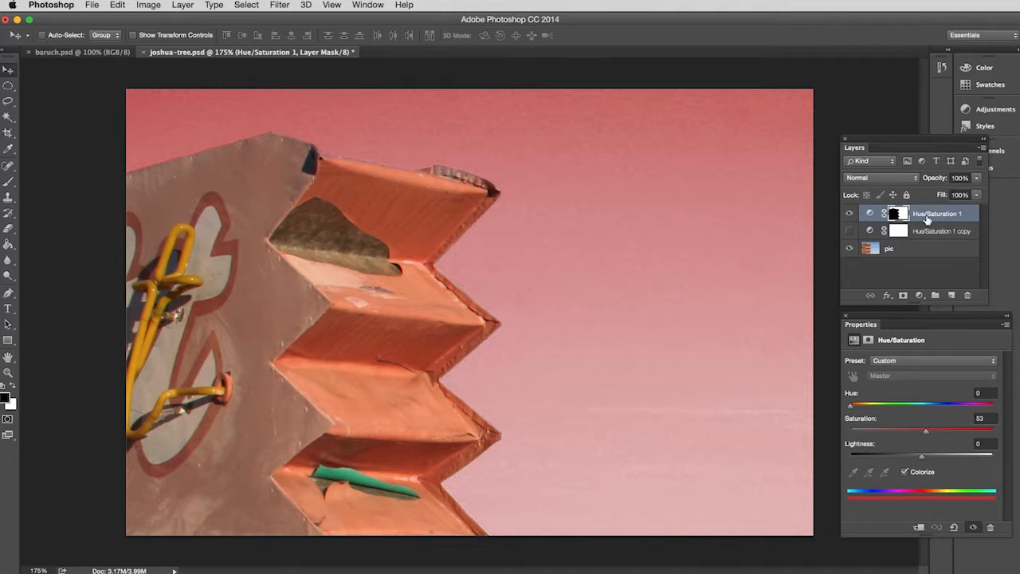
pyautogui.moveTo(942, 231)
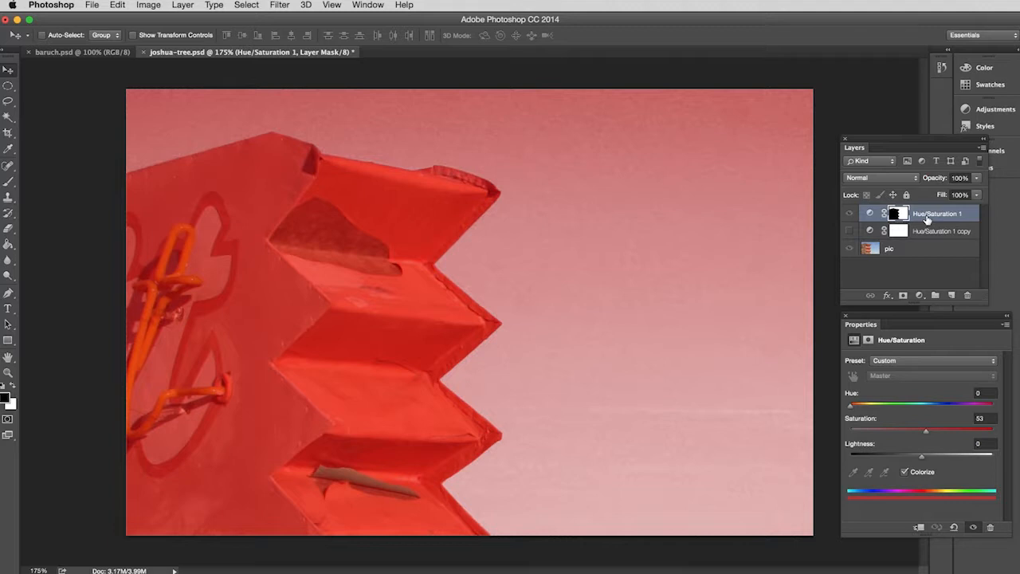
pyautogui.moveTo(388, 335)
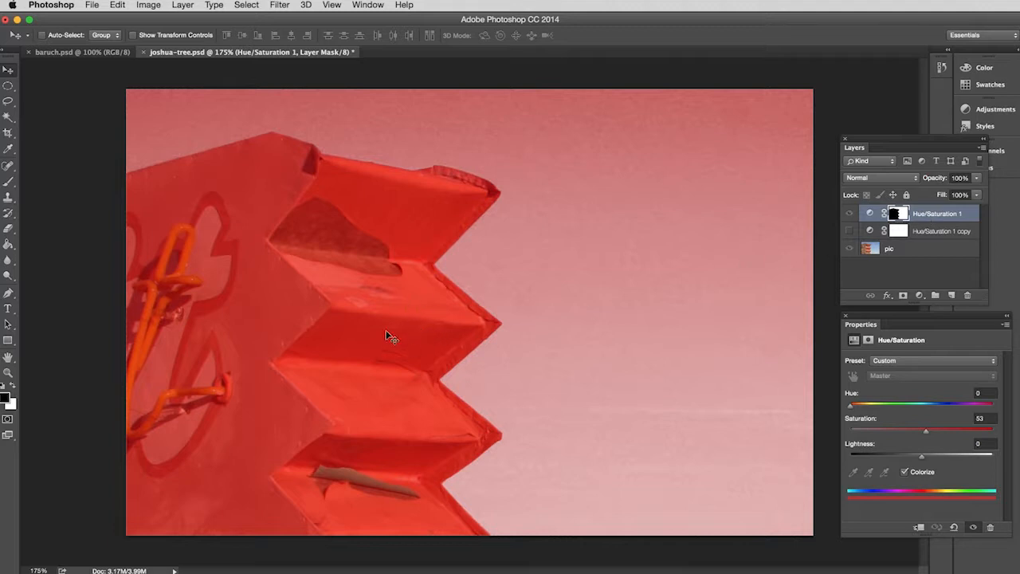
pyautogui.moveTo(398, 333)
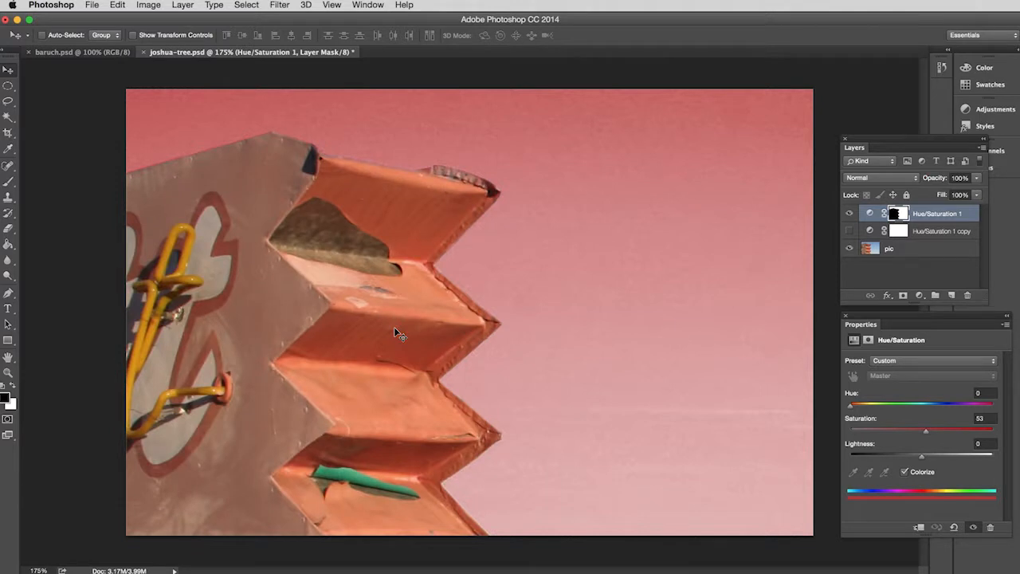
pyautogui.moveTo(406, 328)
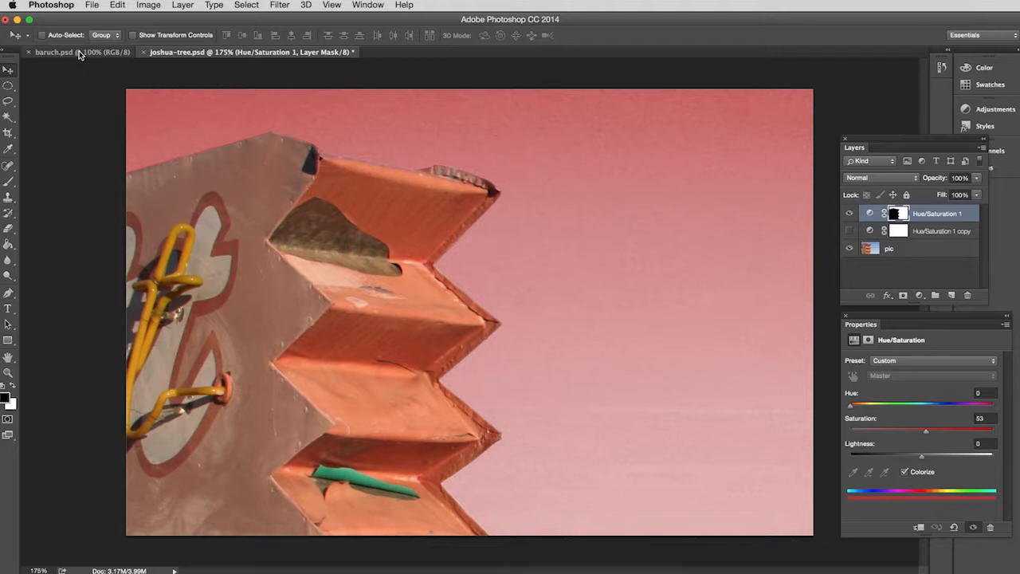
# Step: Switch to the barsch.psd eye photo document
pyautogui.click(54, 51)
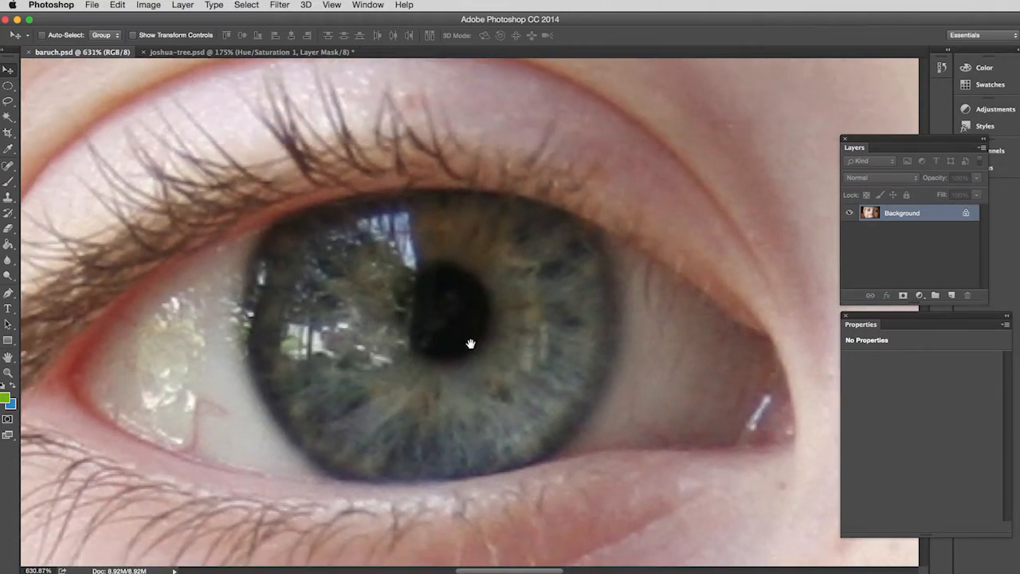
pyautogui.moveTo(274, 236)
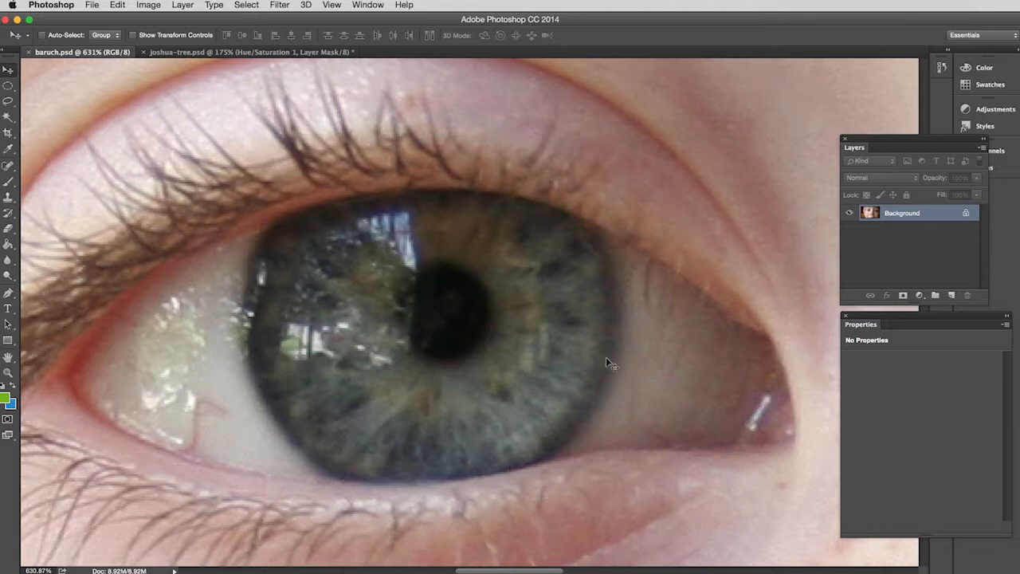
pyautogui.moveTo(331, 202)
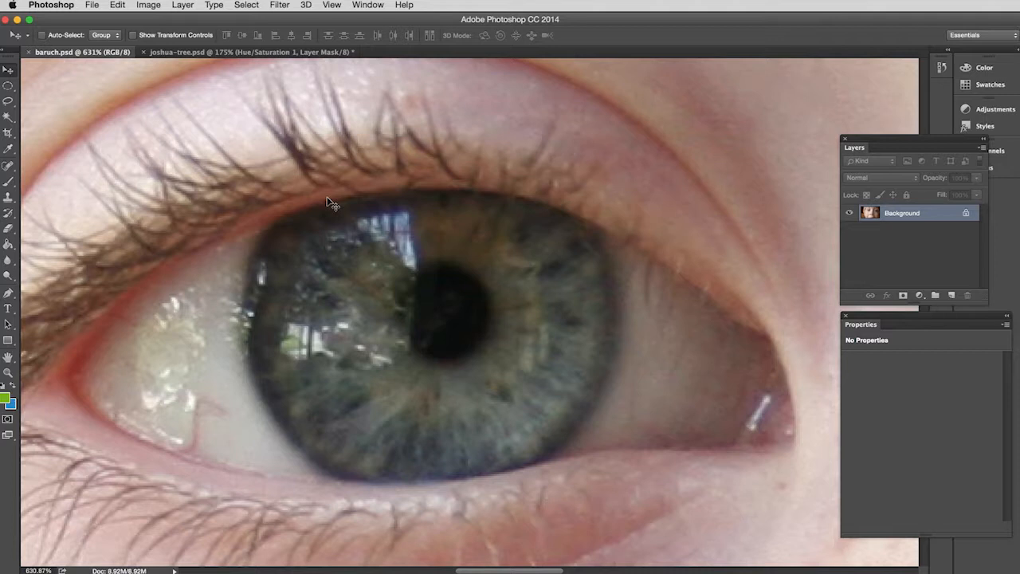
pyautogui.moveTo(9, 88)
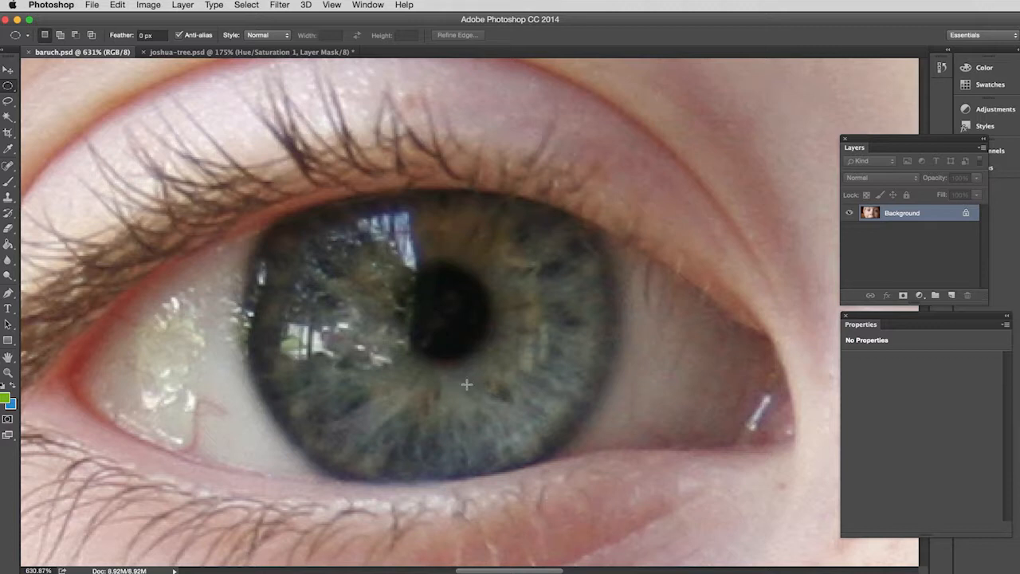
pyautogui.moveTo(387, 290)
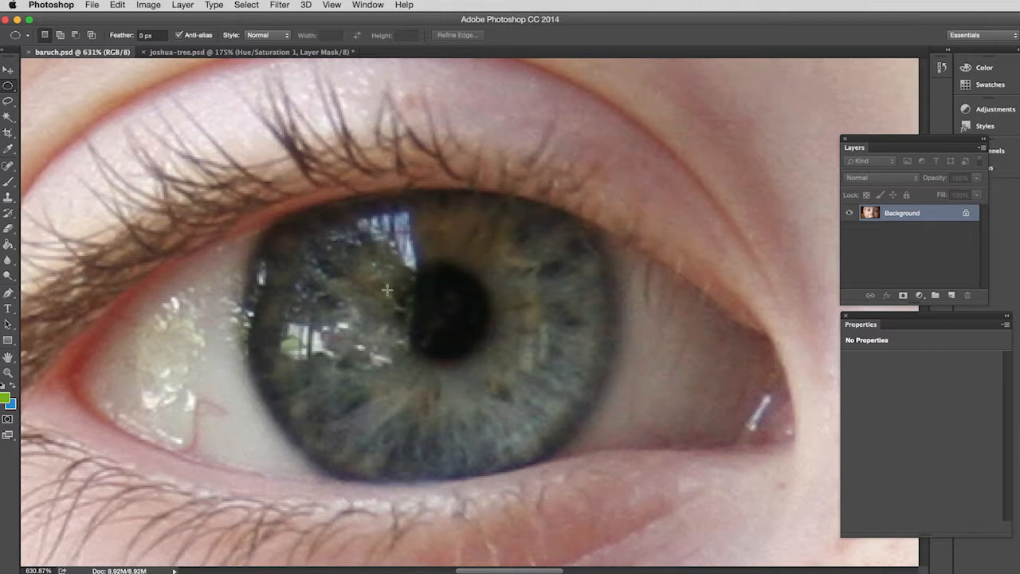
# Step: Draw an elliptical selection around the iris and start Transform Selection
pyautogui.moveTo(389, 290); pyautogui.dragTo(519, 424)
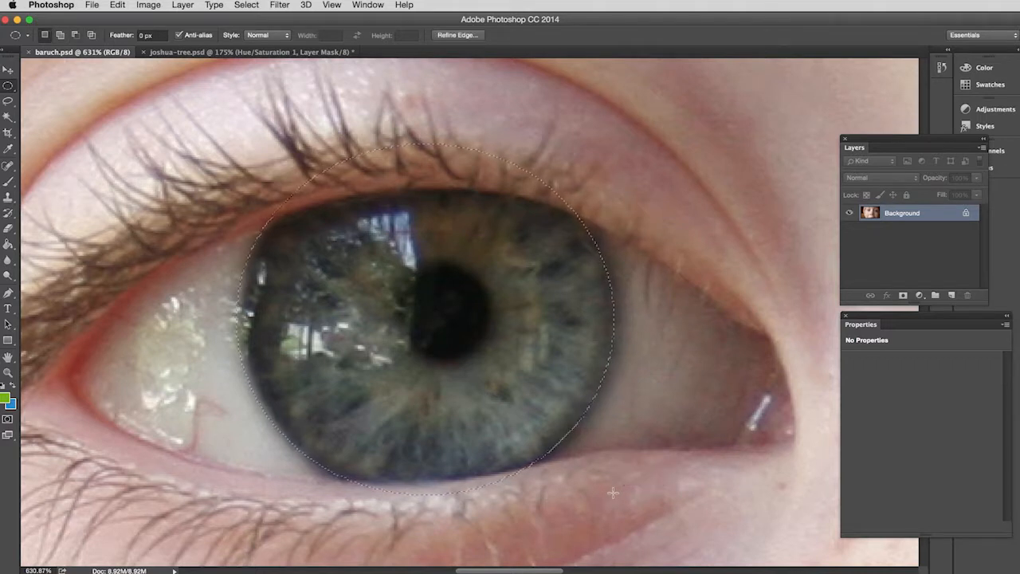
pyautogui.click(246, 5)
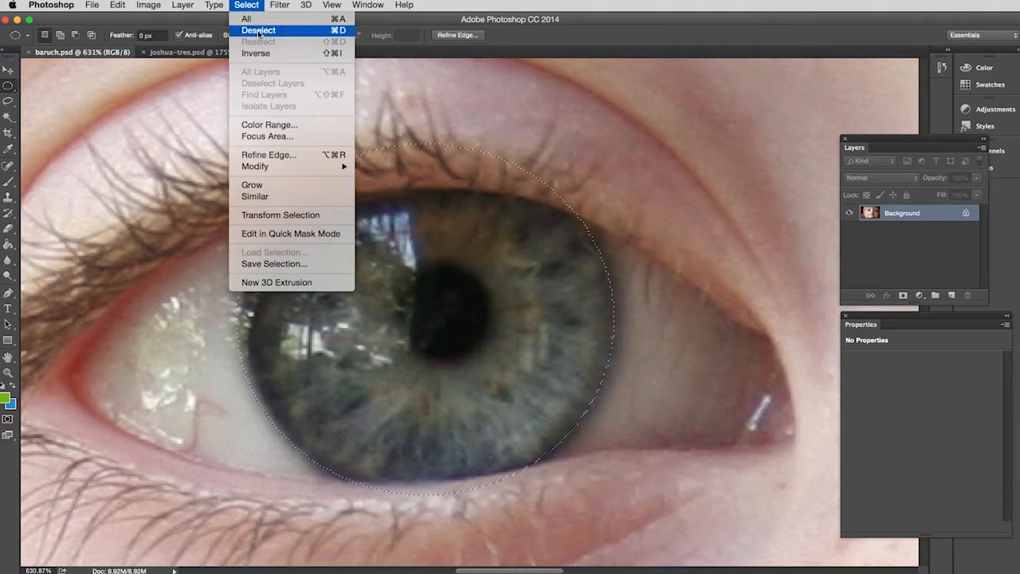
pyautogui.click(280, 214)
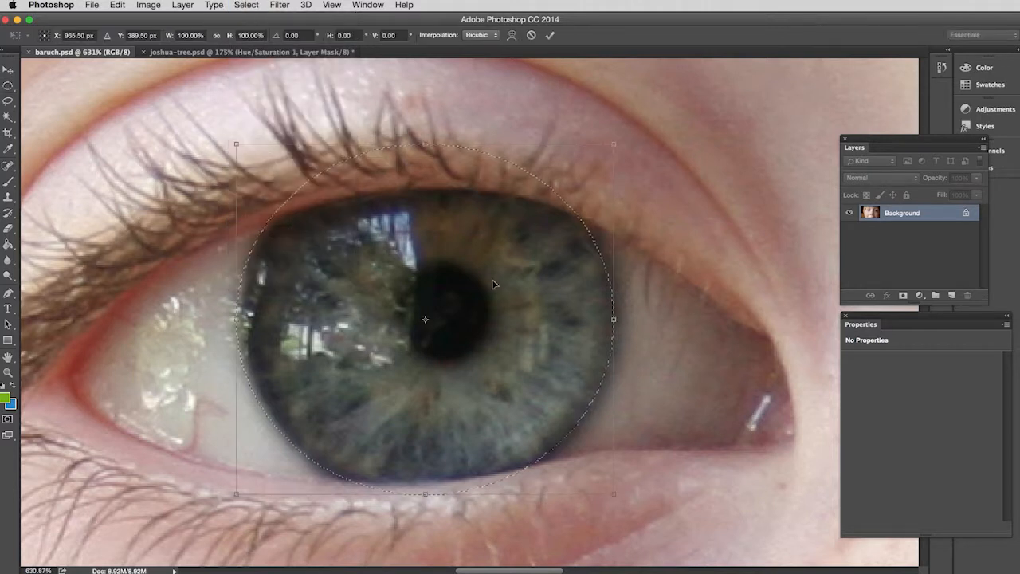
# Step: Scale and reposition the selection to fit the iris edge, then commit it
pyautogui.moveTo(613, 318); pyautogui.dragTo(618, 318)
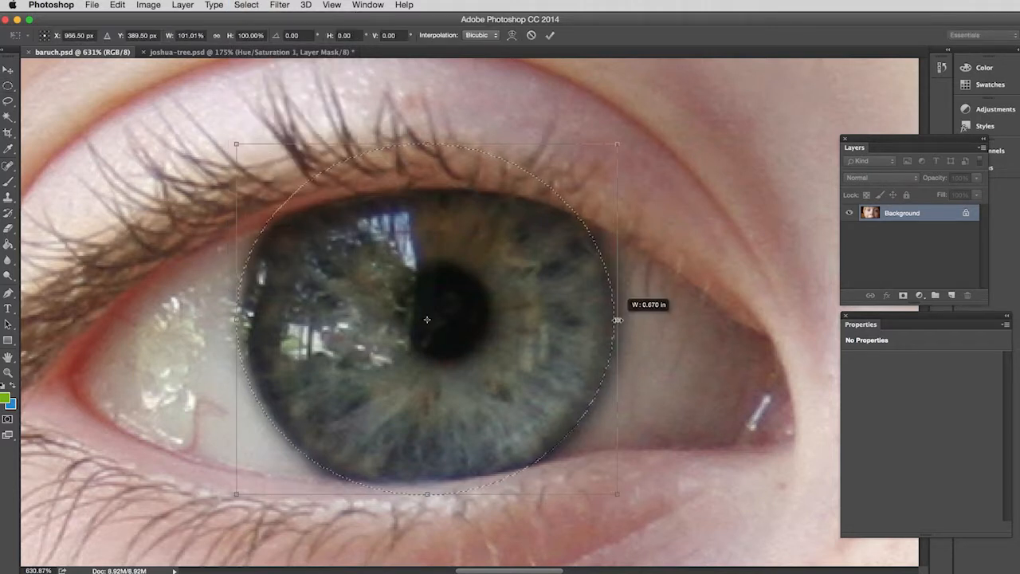
pyautogui.moveTo(333, 309)
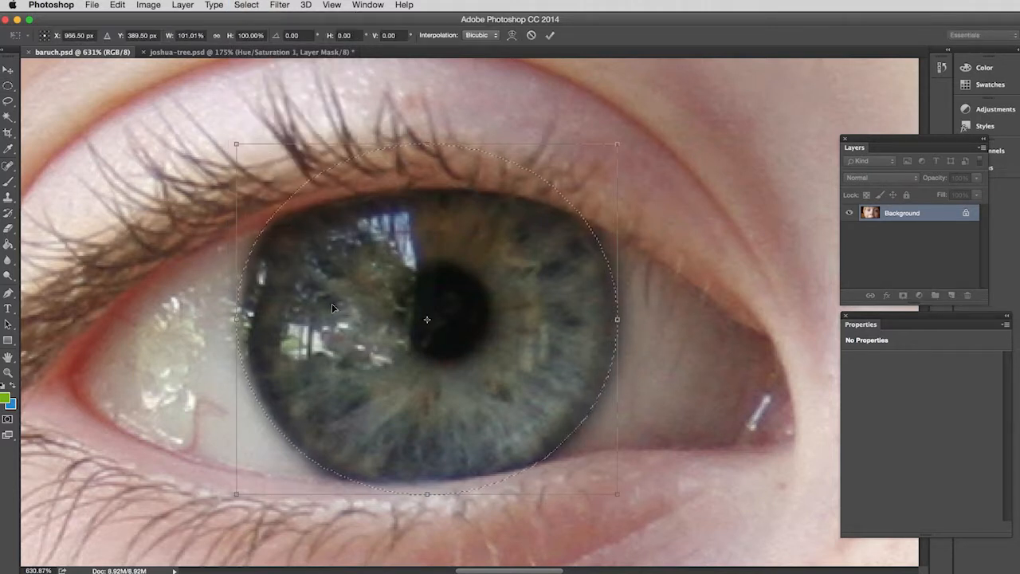
pyautogui.moveTo(236, 319); pyautogui.dragTo(241, 319)
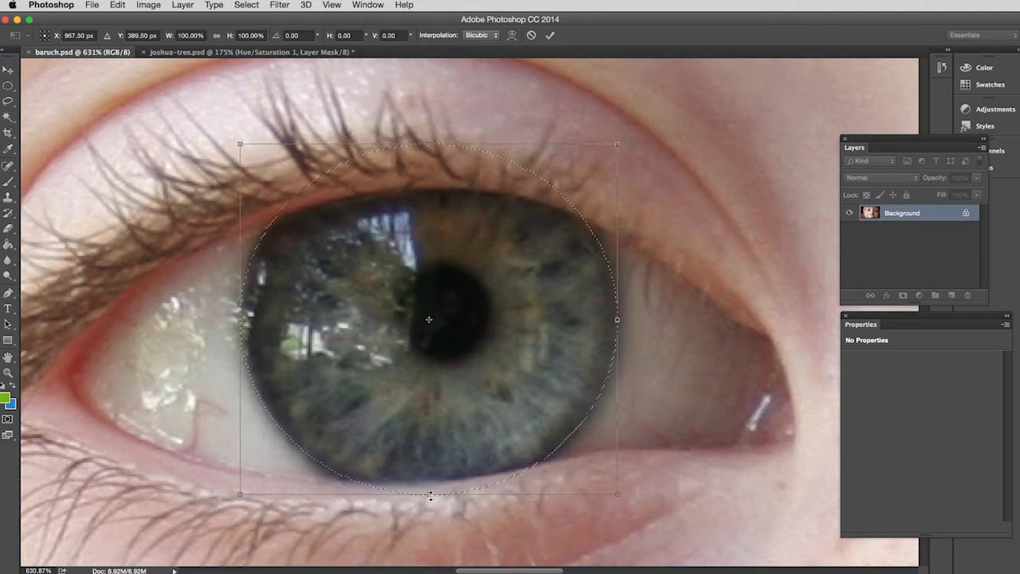
pyautogui.moveTo(430, 494); pyautogui.dragTo(430, 503)
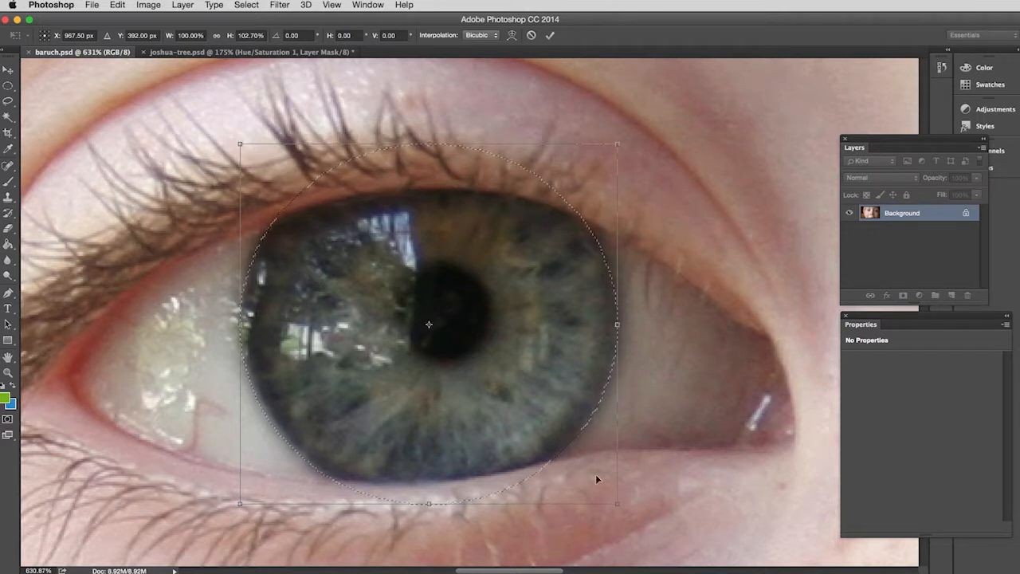
pyautogui.moveTo(482, 418)
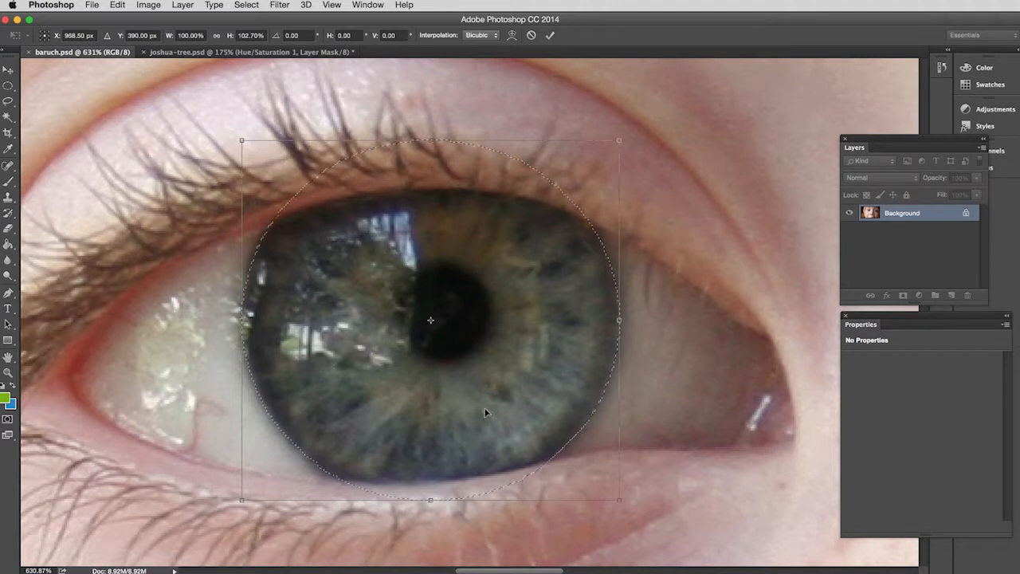
pyautogui.moveTo(549, 35)
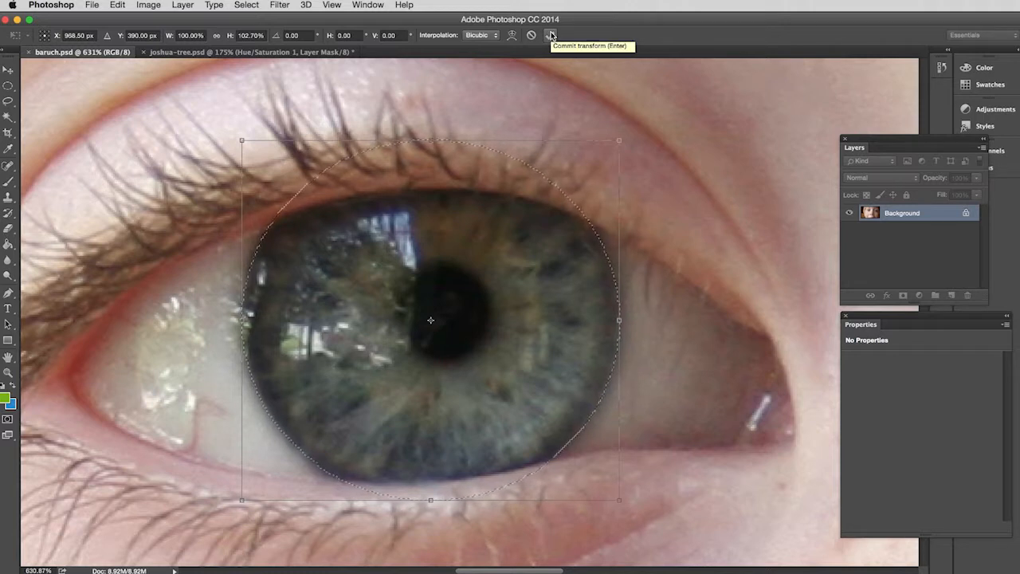
pyautogui.click(551, 35)
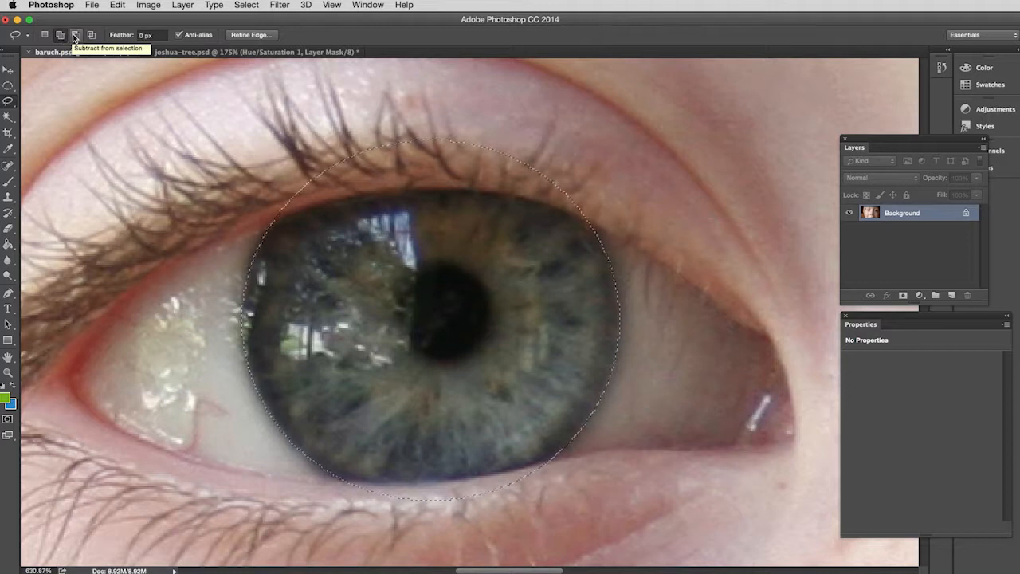
# Step: Set the Lasso tool to Subtract from selection for trimming the eyelid area
pyautogui.click(75, 38)
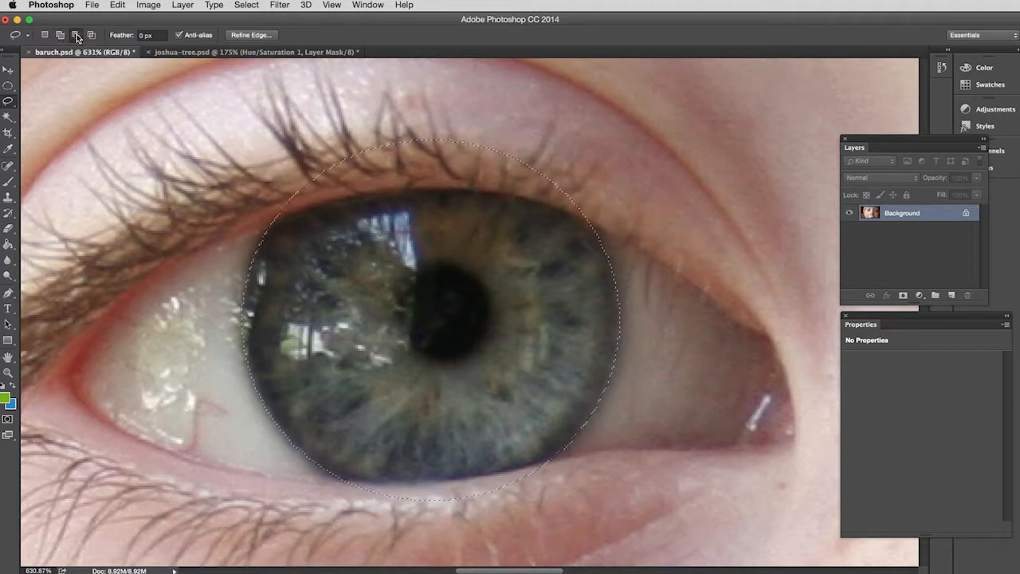
pyautogui.moveTo(77, 35)
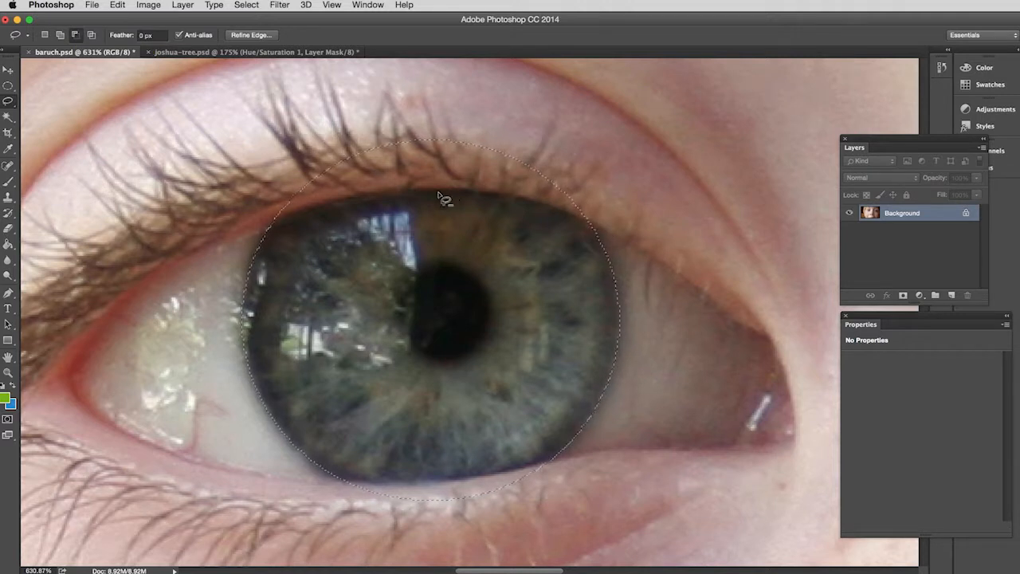
pyautogui.moveTo(363, 111)
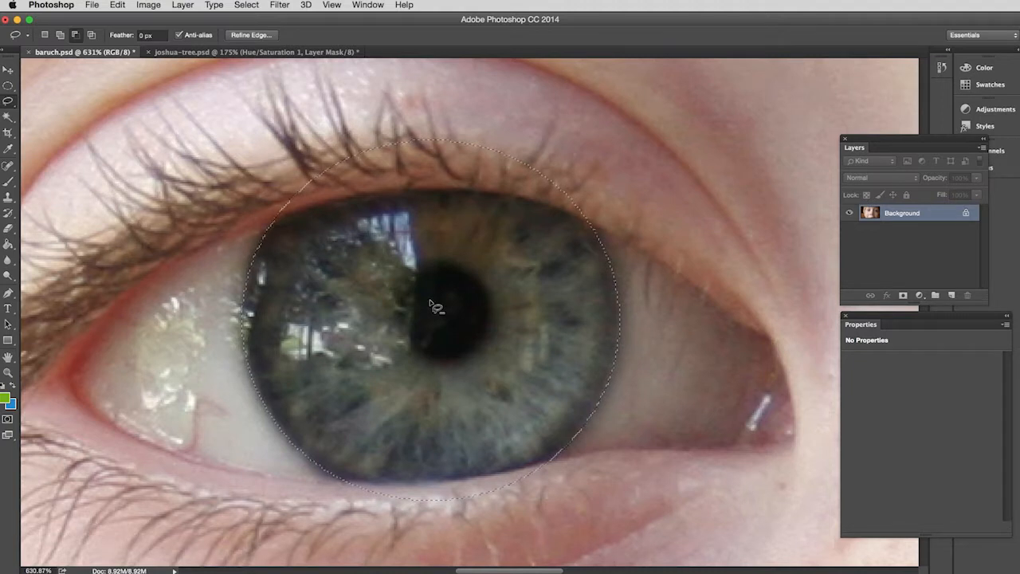
pyautogui.moveTo(587, 268)
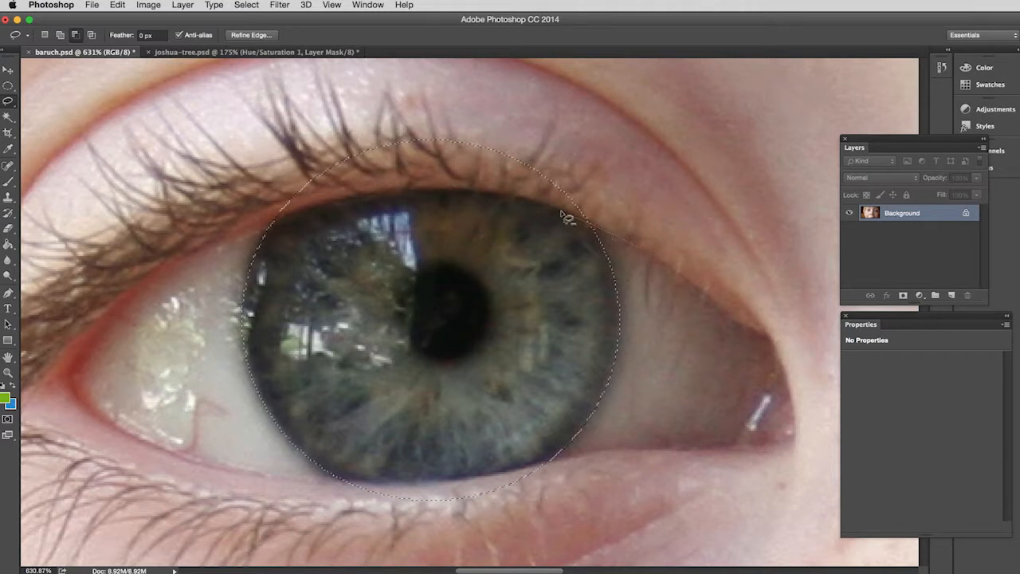
pyautogui.moveTo(366, 199)
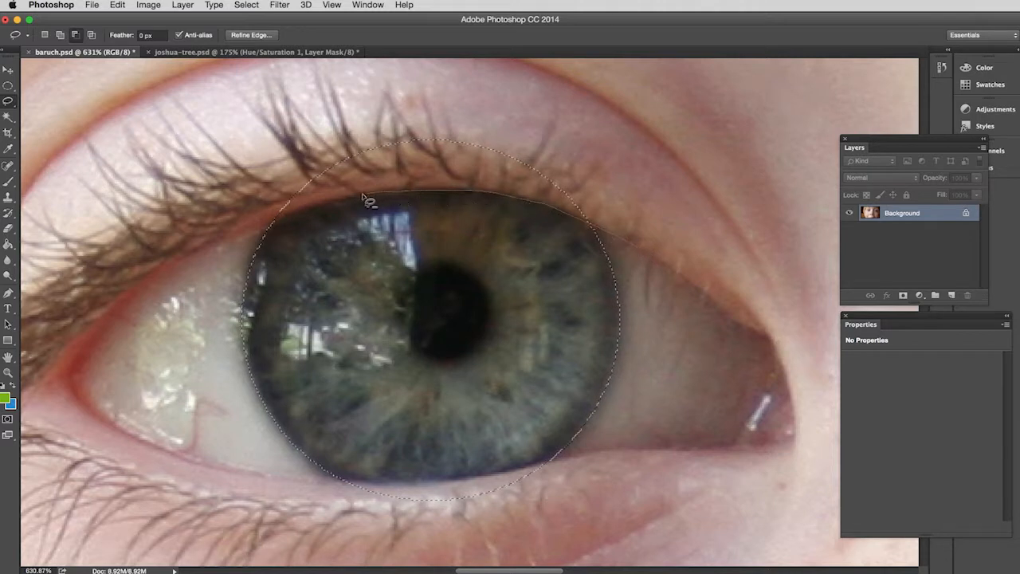
pyautogui.moveTo(268, 189)
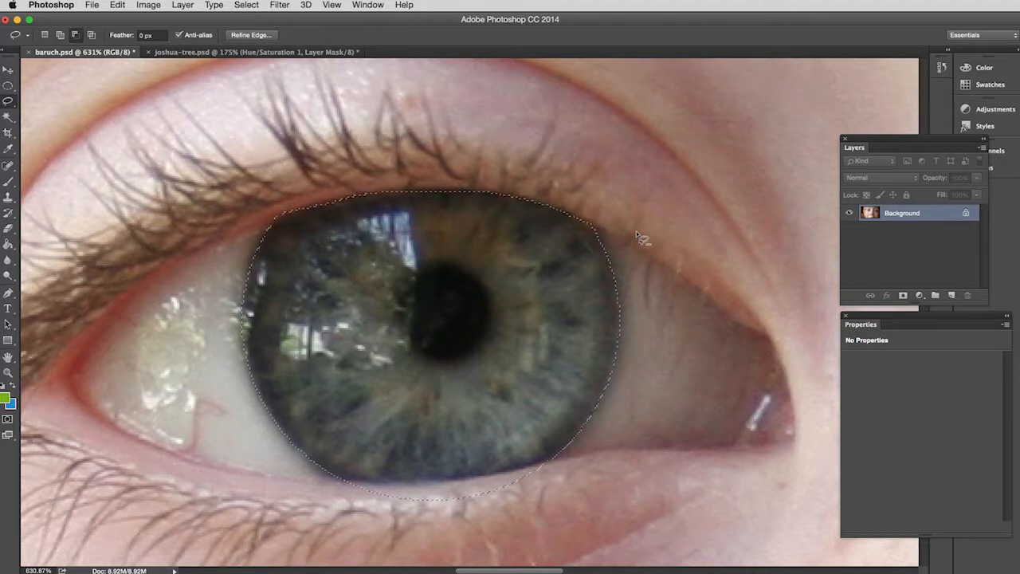
pyautogui.moveTo(603, 459)
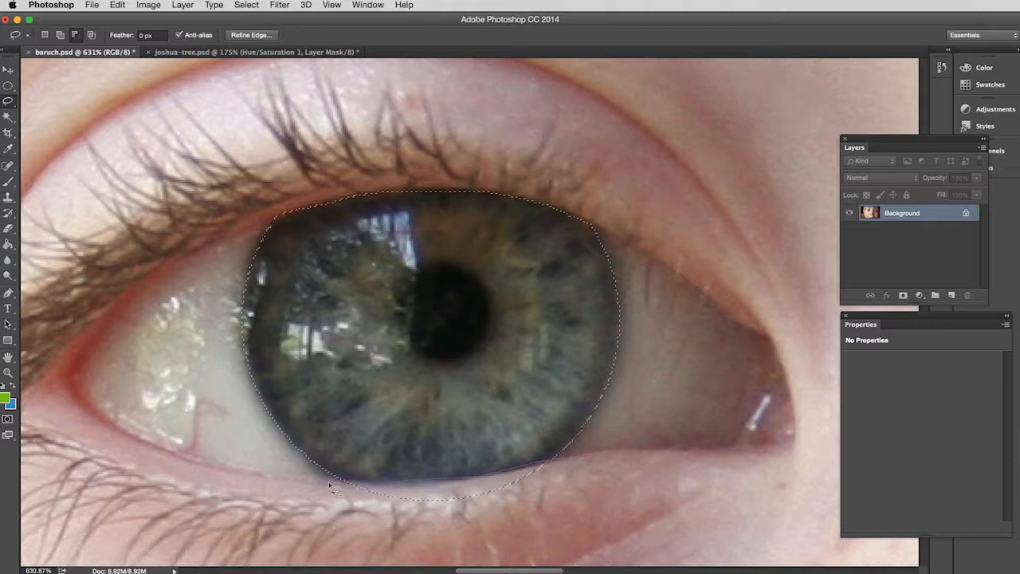
pyautogui.moveTo(581, 475)
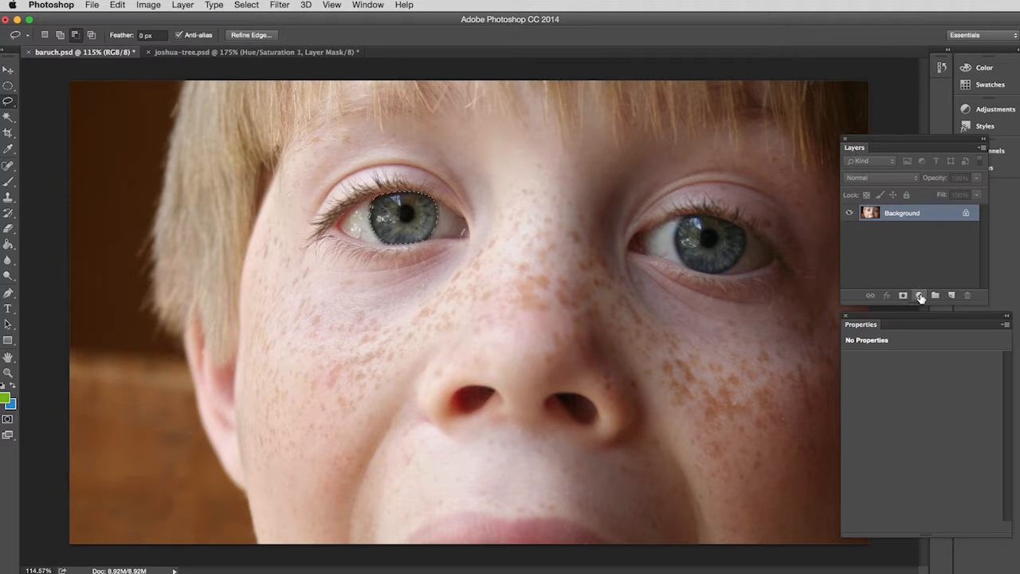
# Step: Add a Hue/Saturation adjustment layer over the iris selection with Colorize enabled
pyautogui.click(918, 295)
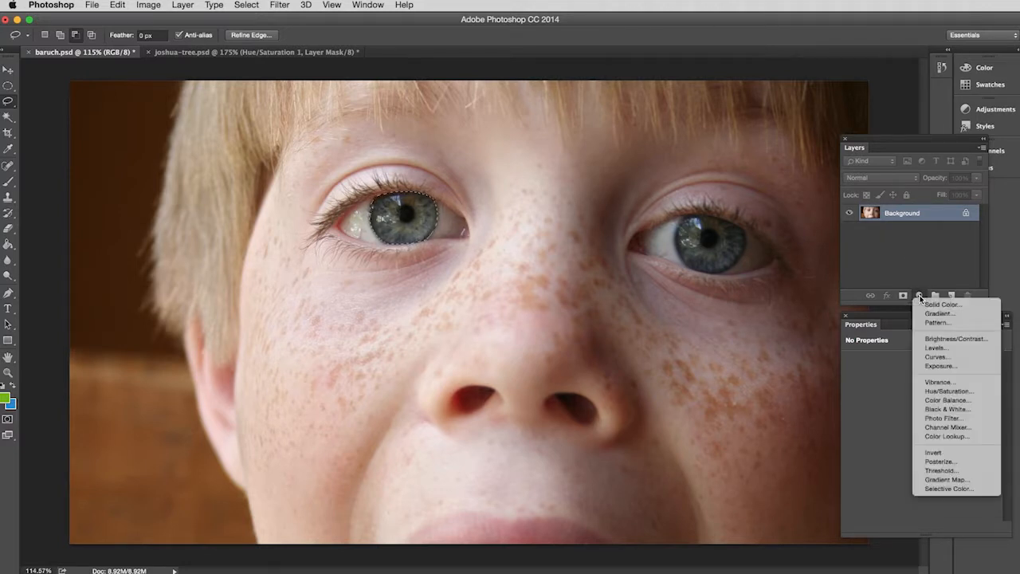
pyautogui.moveTo(943, 390)
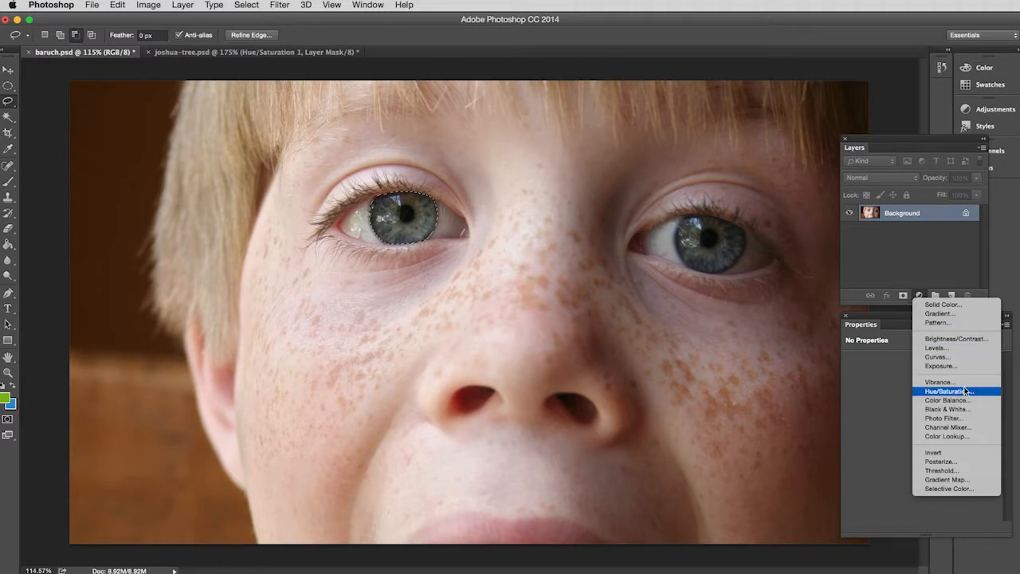
pyautogui.moveTo(982, 395)
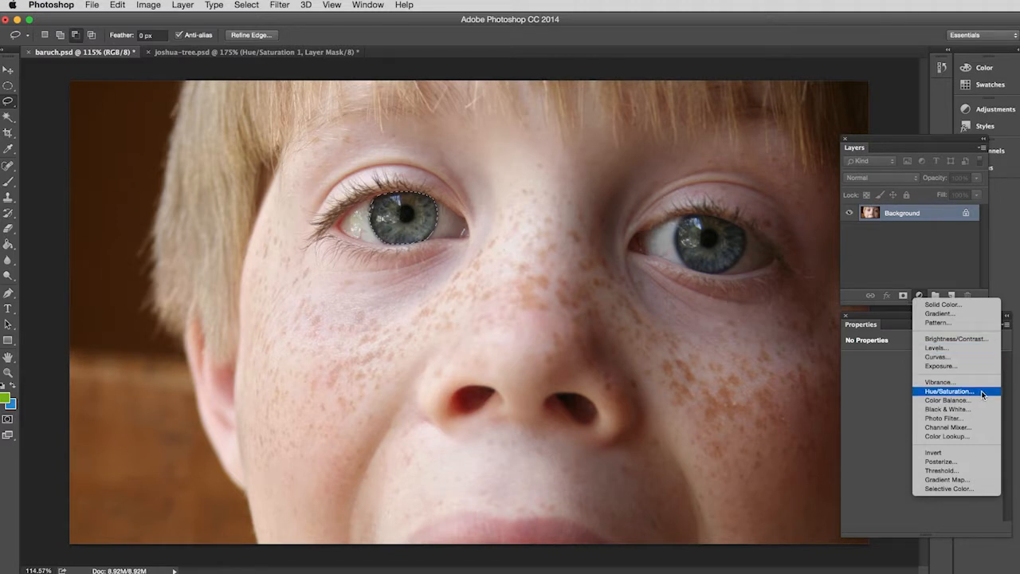
pyautogui.click(948, 390)
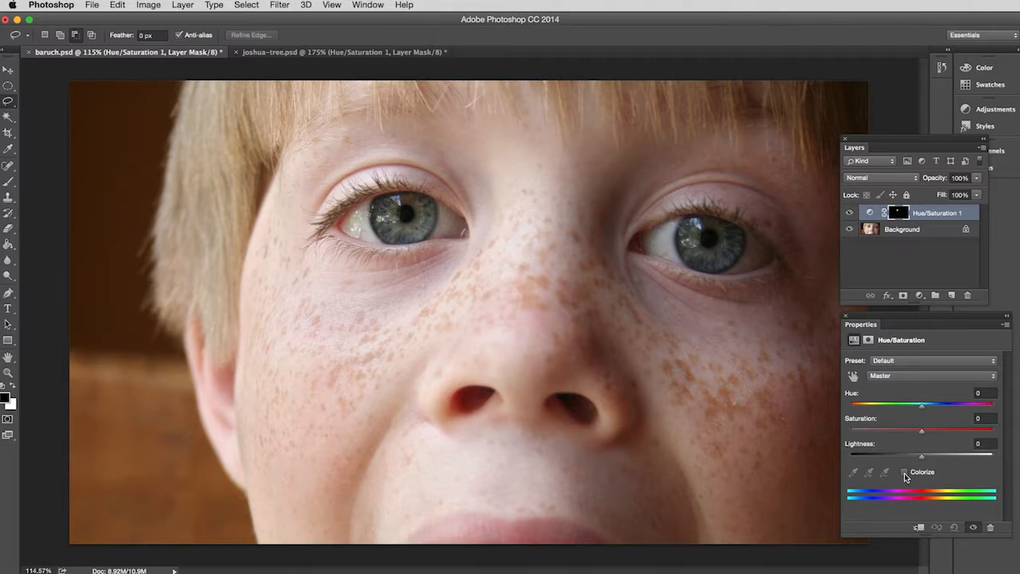
pyautogui.click(905, 471)
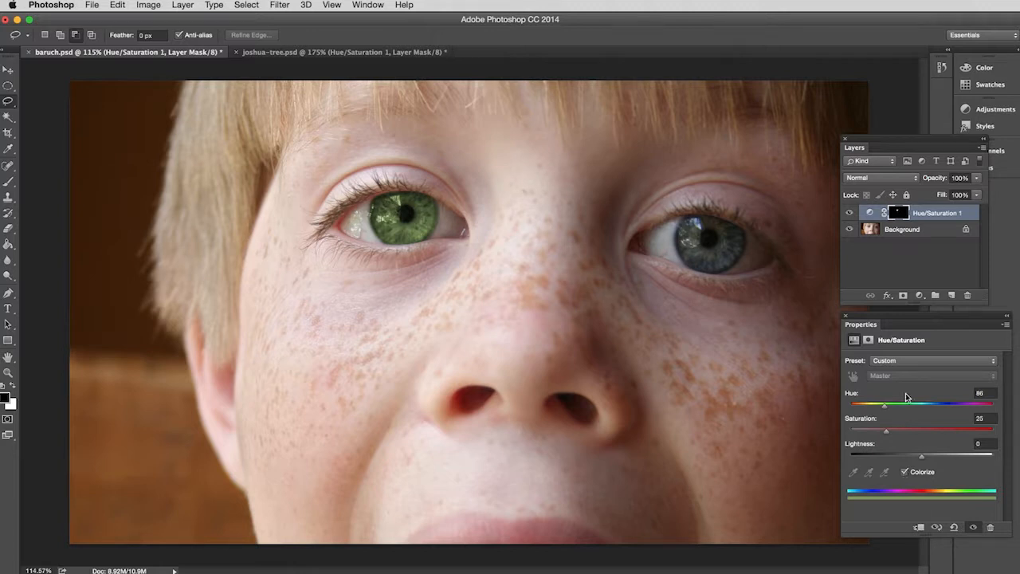
pyautogui.moveTo(921, 255)
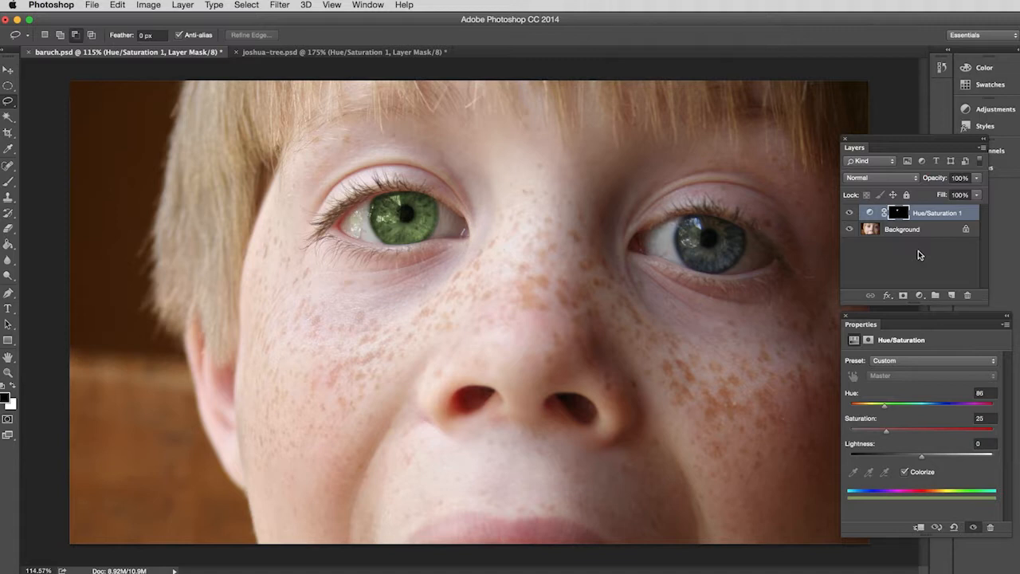
pyautogui.moveTo(895, 208)
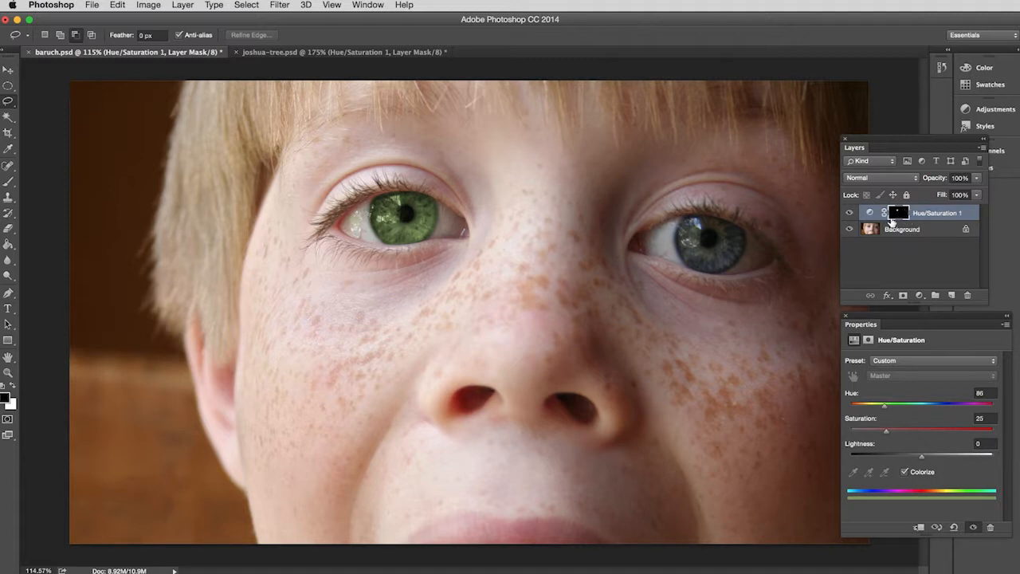
pyautogui.moveTo(897, 216)
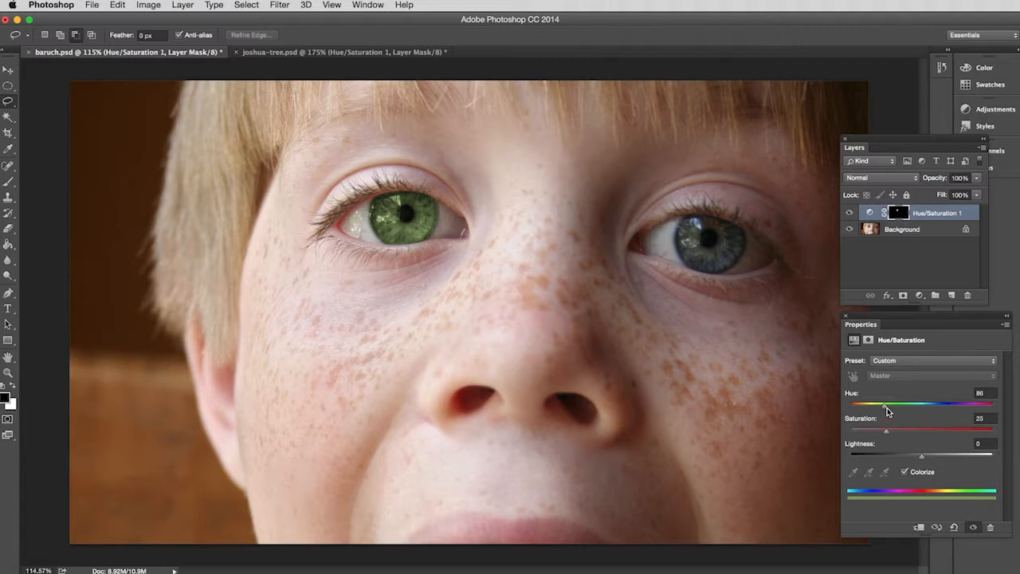
# Step: Shift the iris Hue to about 215 for blue and adjust its Saturation
pyautogui.moveTo(884, 404); pyautogui.dragTo(921, 404)
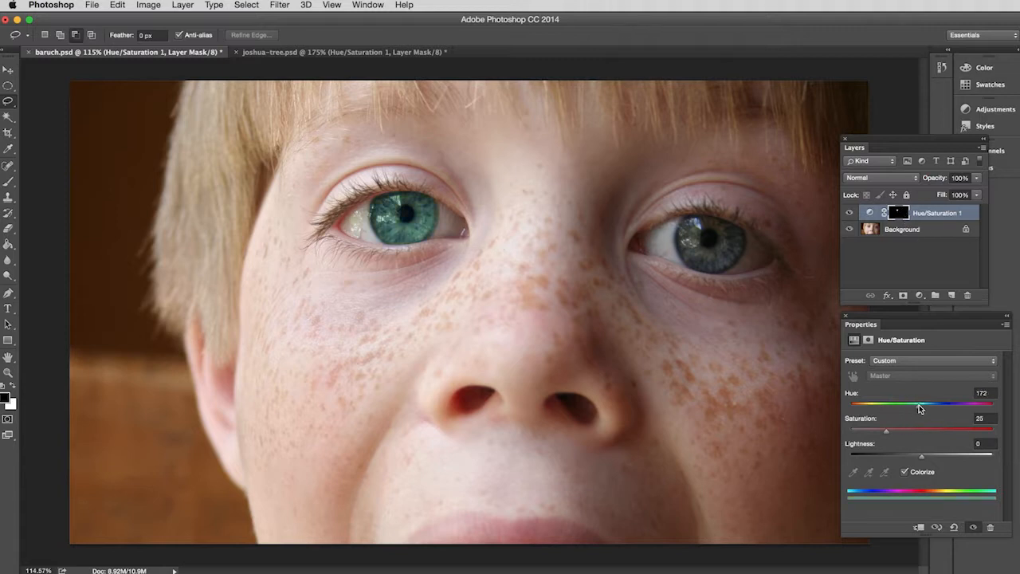
pyautogui.moveTo(916, 405); pyautogui.dragTo(932, 405)
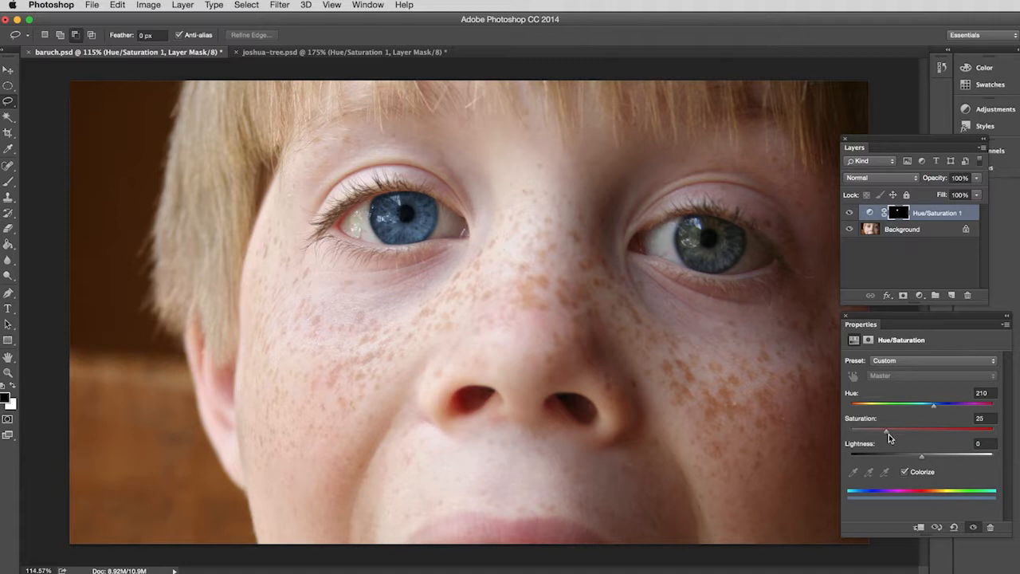
pyautogui.moveTo(886, 429); pyautogui.dragTo(905, 429)
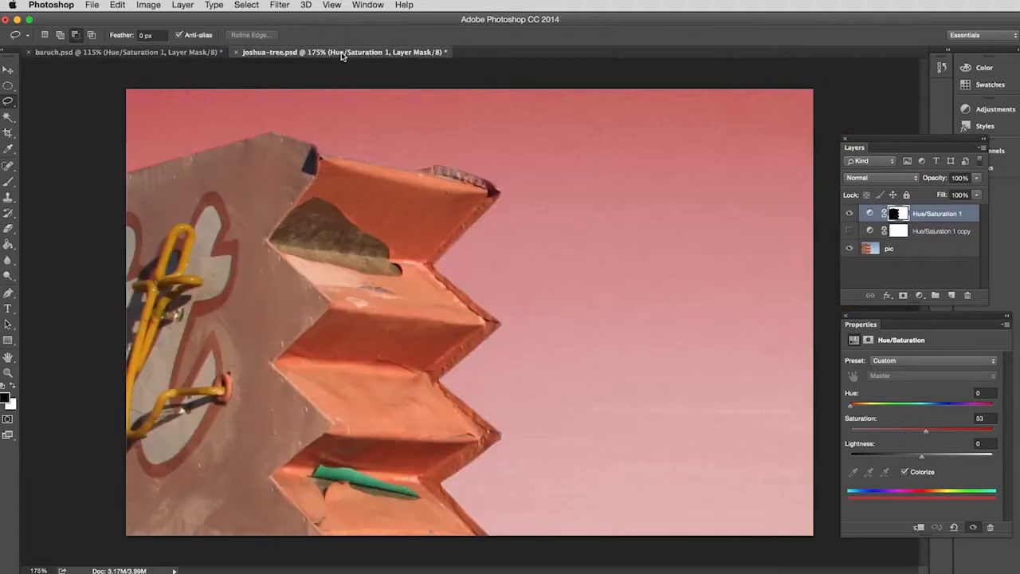
# Step: Hide both Hue/Saturation layers on the sign photo and select the copy for deletion
pyautogui.click(847, 213)
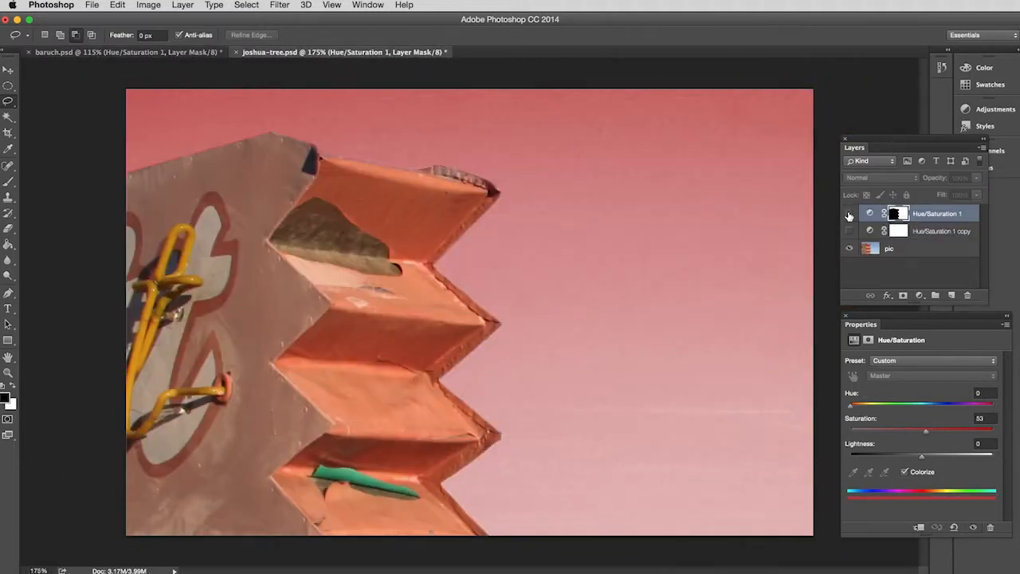
pyautogui.click(848, 214)
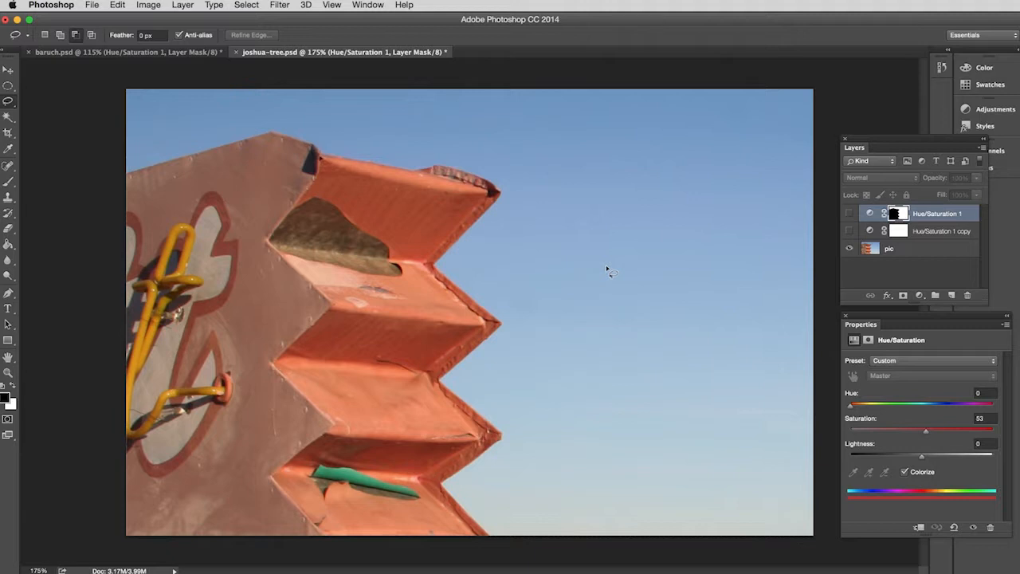
pyautogui.moveTo(557, 305)
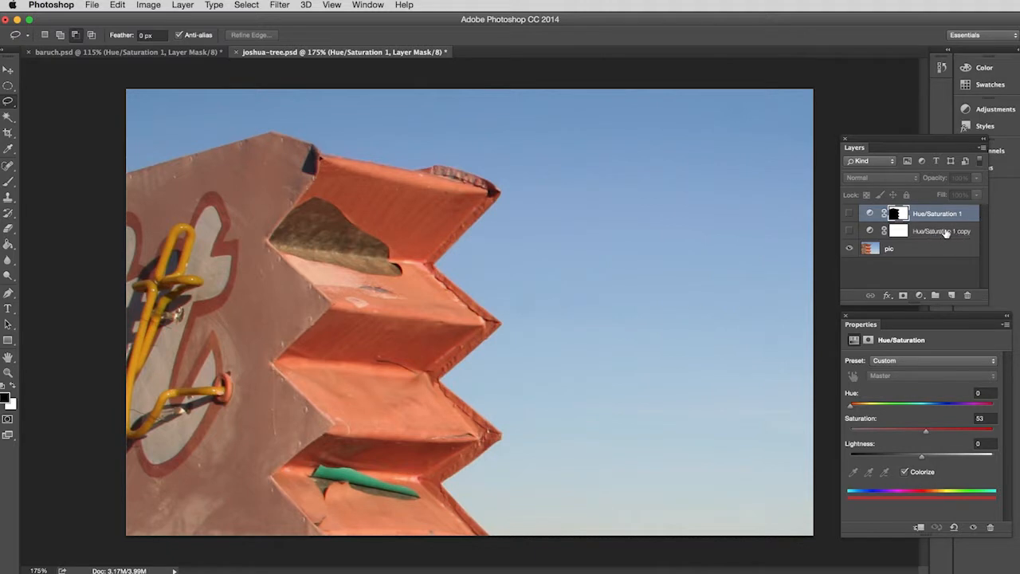
pyautogui.click(940, 231)
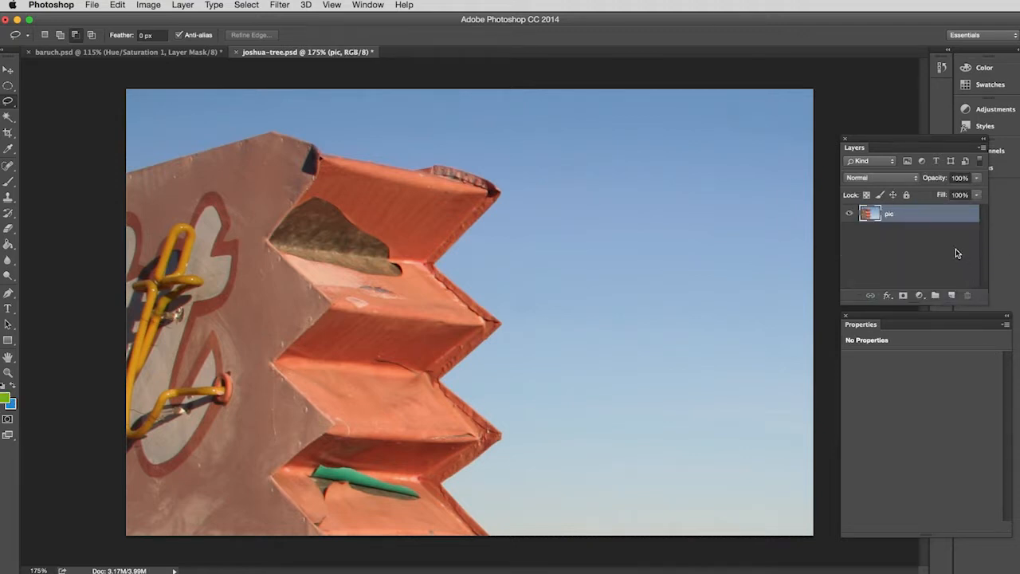
pyautogui.moveTo(900, 239)
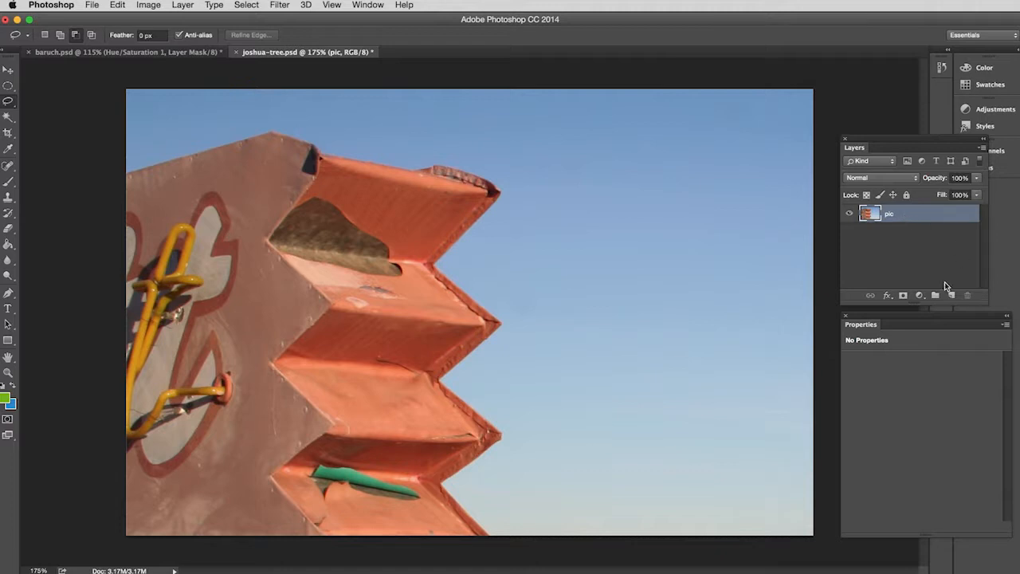
pyautogui.moveTo(918, 295)
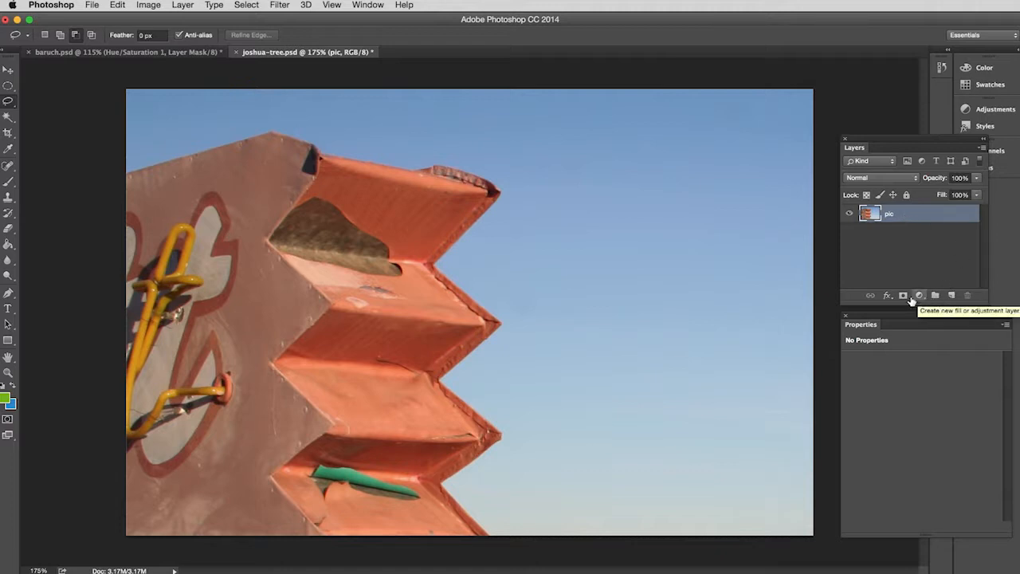
pyautogui.moveTo(902, 295)
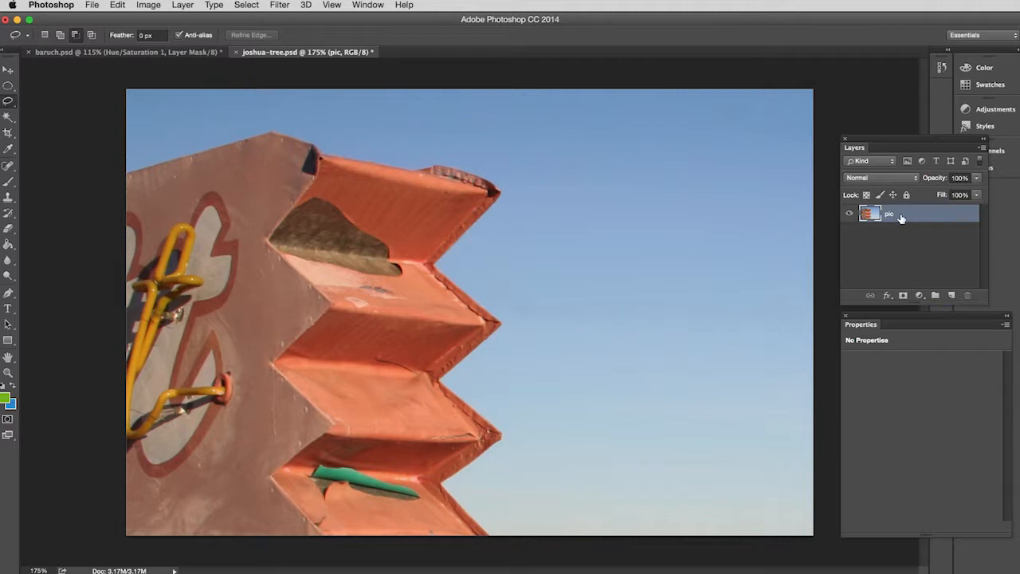
# Step: Add a white layer mask to the sign photo's pic layer
pyautogui.click(902, 295)
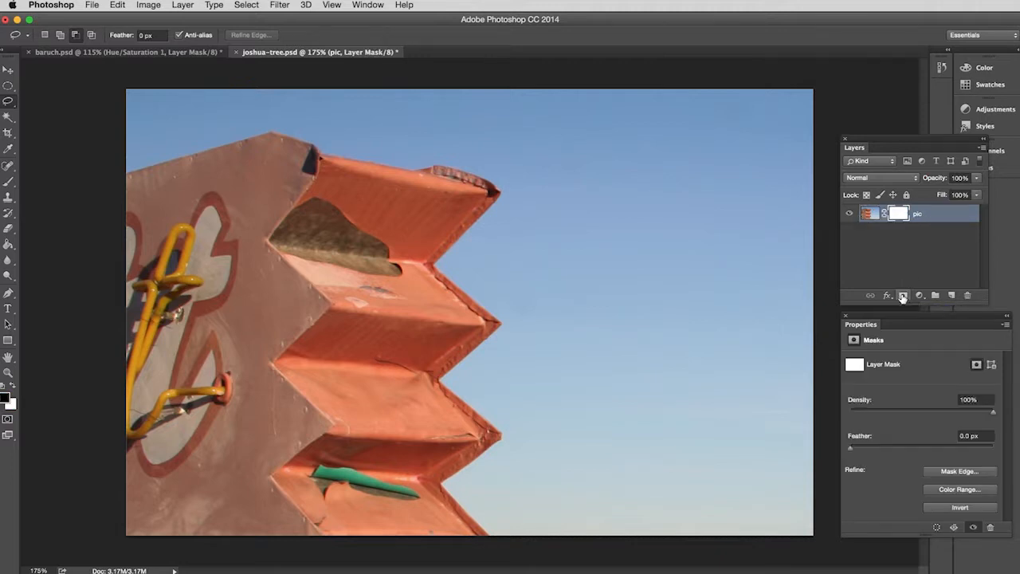
pyautogui.moveTo(901, 295)
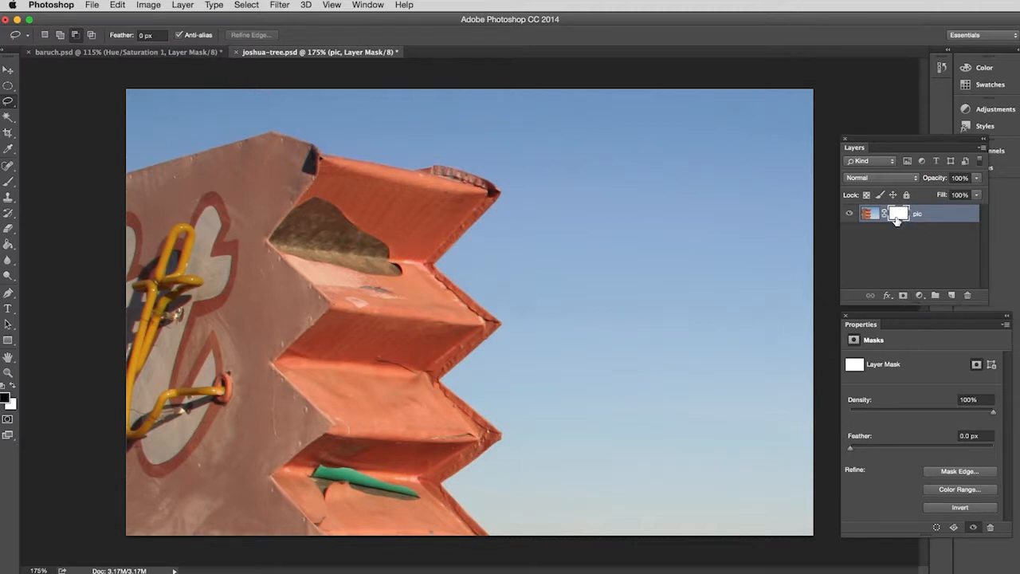
pyautogui.moveTo(899, 214)
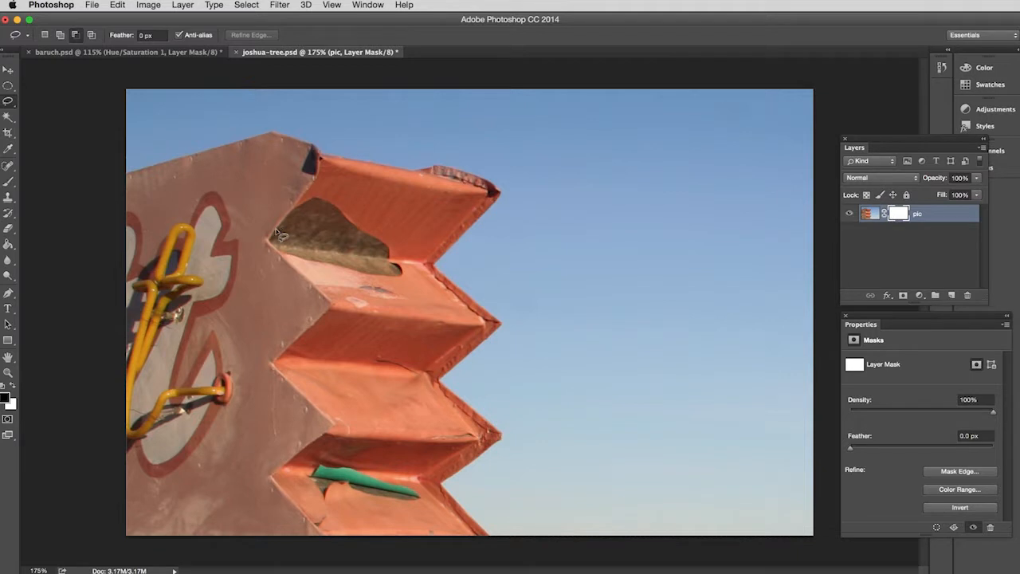
# Step: Paint a soft black vertical stroke on the layer mask to hide a strip of sky
pyautogui.click(10, 181)
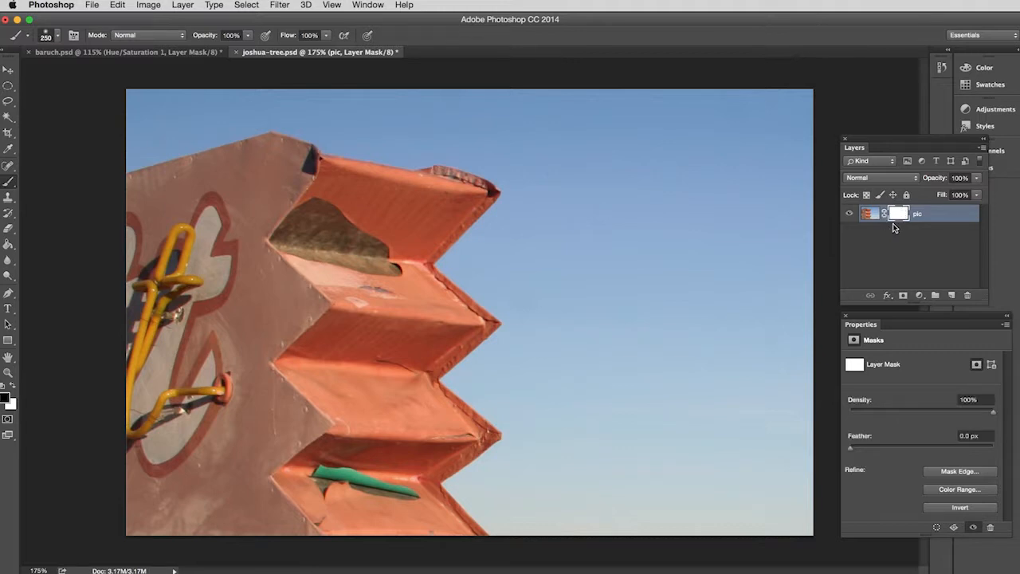
pyautogui.moveTo(911, 223)
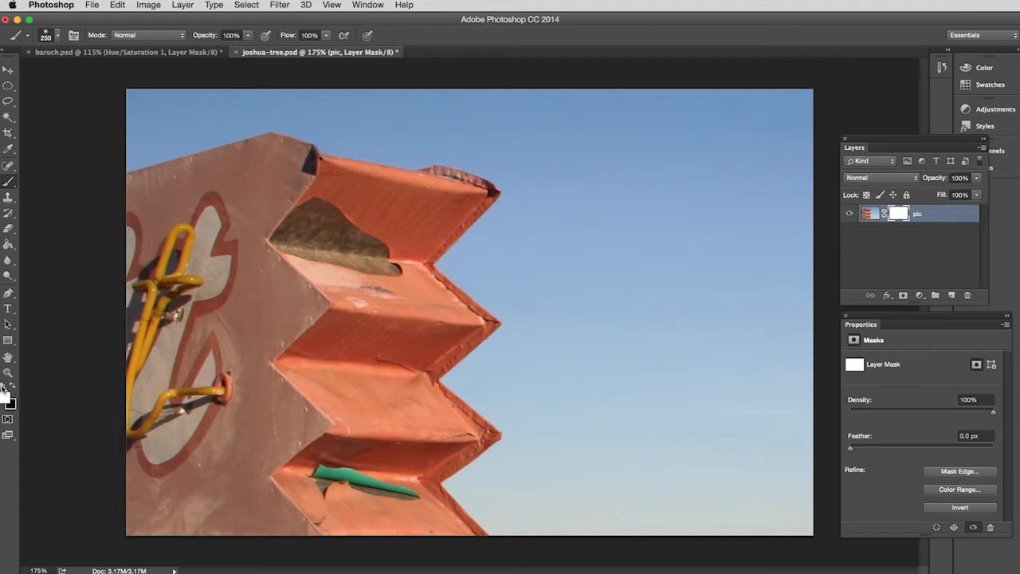
pyautogui.moveTo(13, 391)
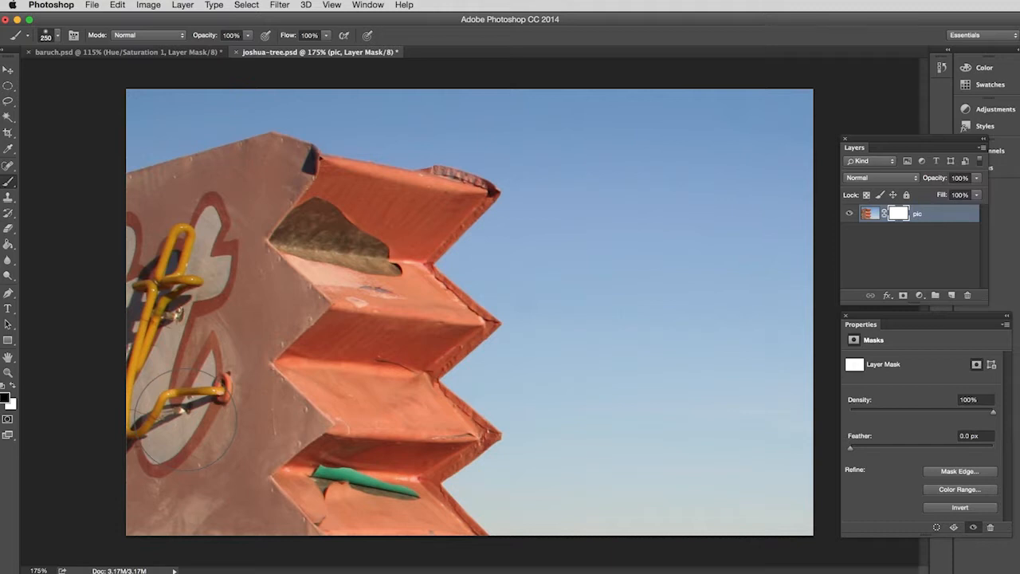
pyautogui.moveTo(687, 164)
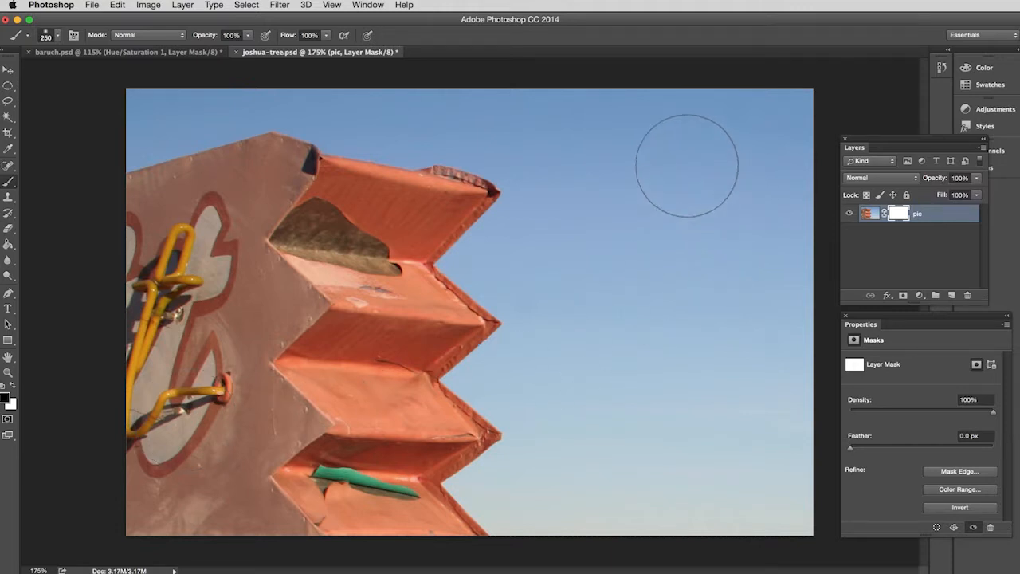
pyautogui.moveTo(677, 174)
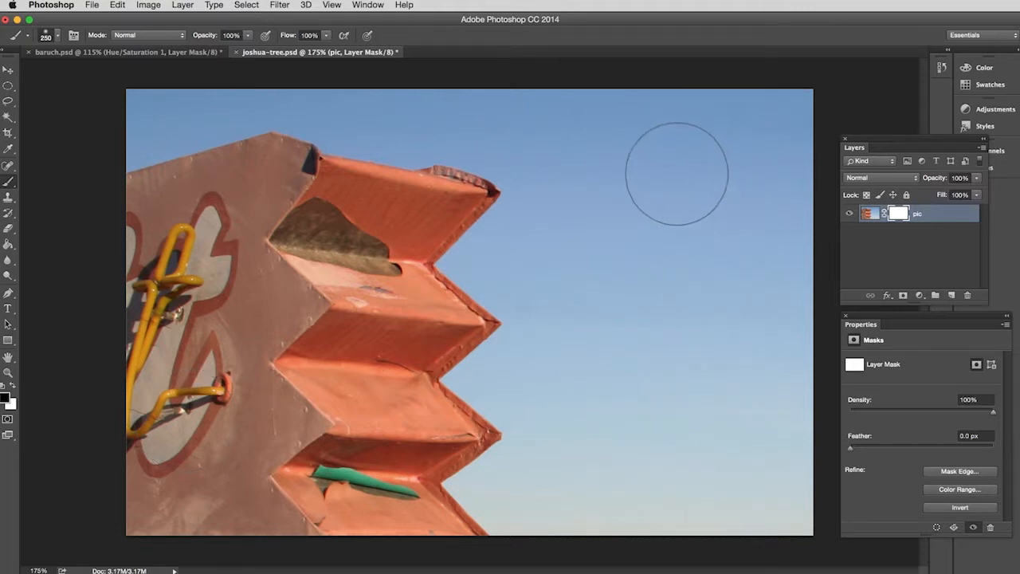
pyautogui.moveTo(677, 172); pyautogui.dragTo(678, 453)
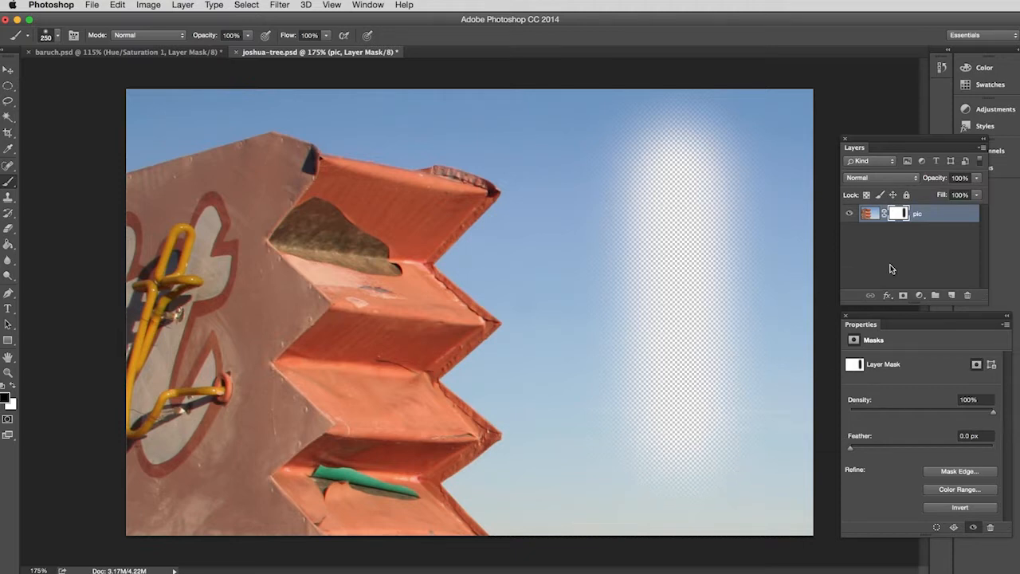
pyautogui.moveTo(905, 227)
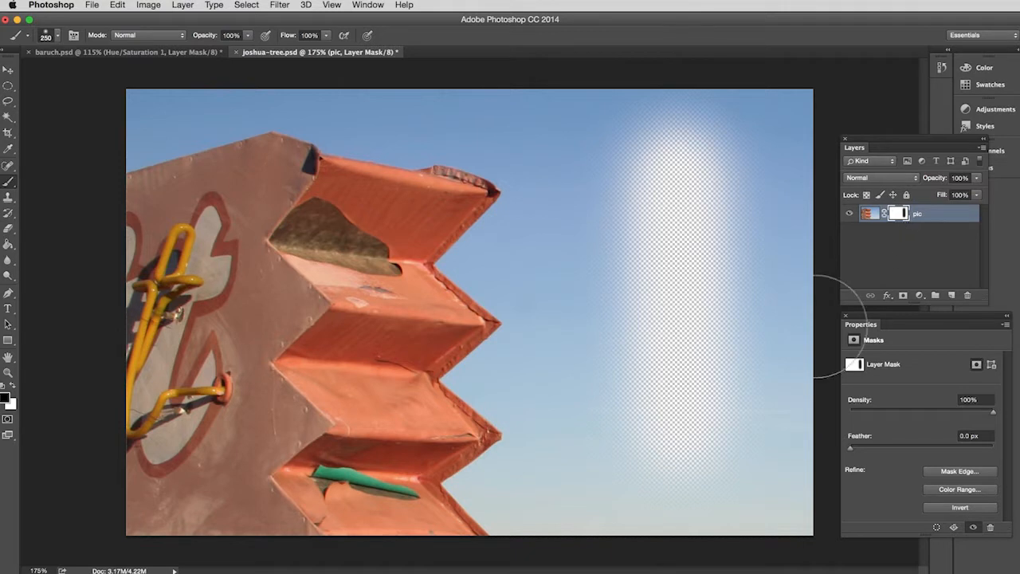
pyautogui.moveTo(613, 263)
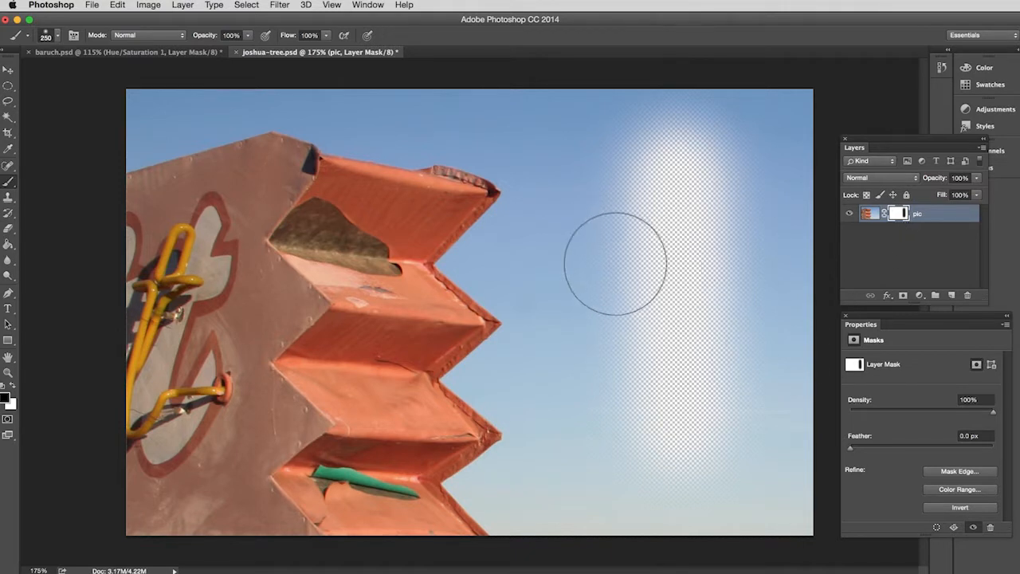
pyautogui.moveTo(580, 188)
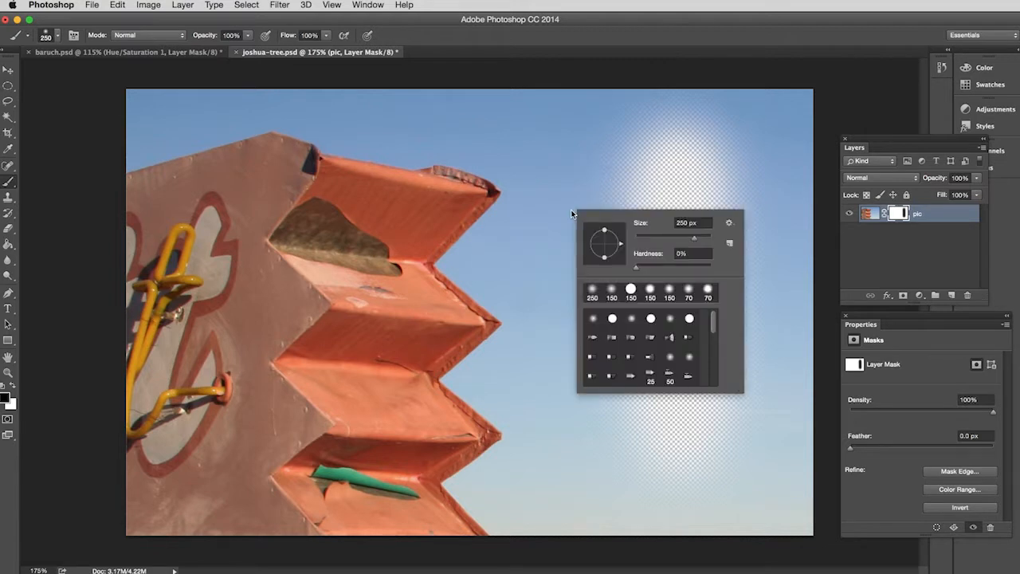
# Step: Select the Hardness value in the Brush Preset picker to give the brush a harder edge
pyautogui.tripleClick(688, 251)
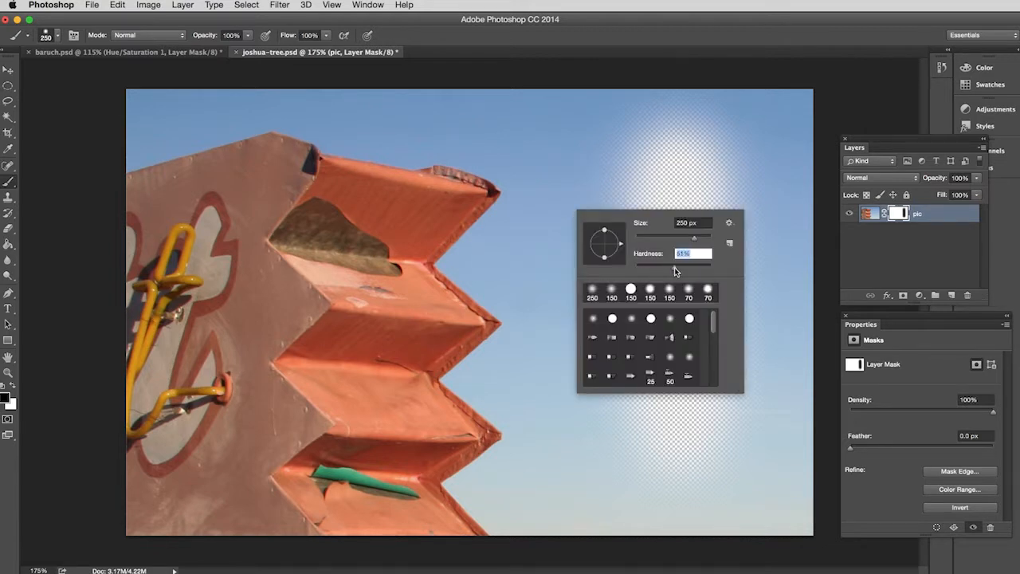
pyautogui.moveTo(678, 263)
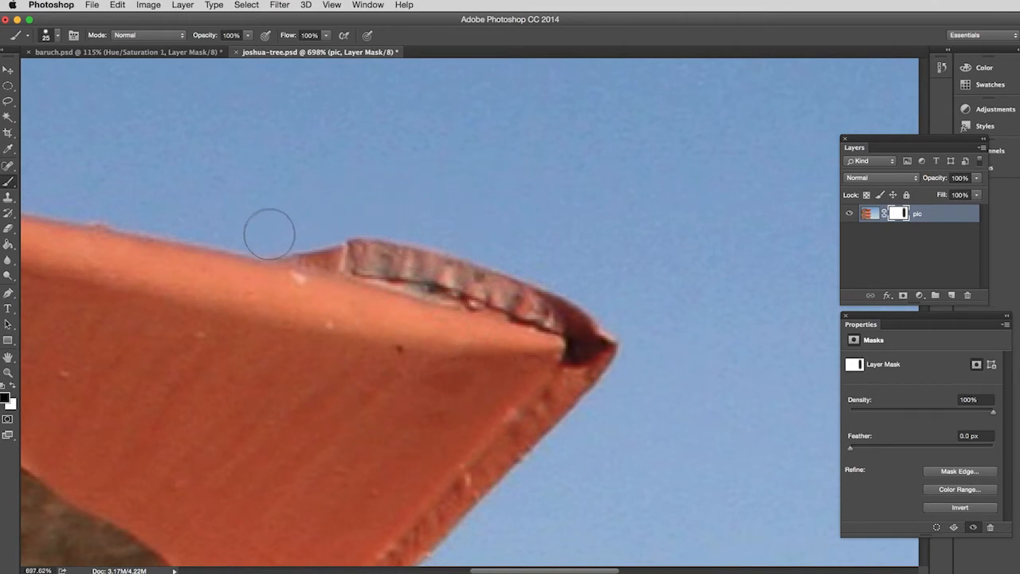
# Step: Mask the sky just above the sign's edge, then raise the brush hardness for a firmer stroke
pyautogui.moveTo(271, 231); pyautogui.dragTo(343, 210)
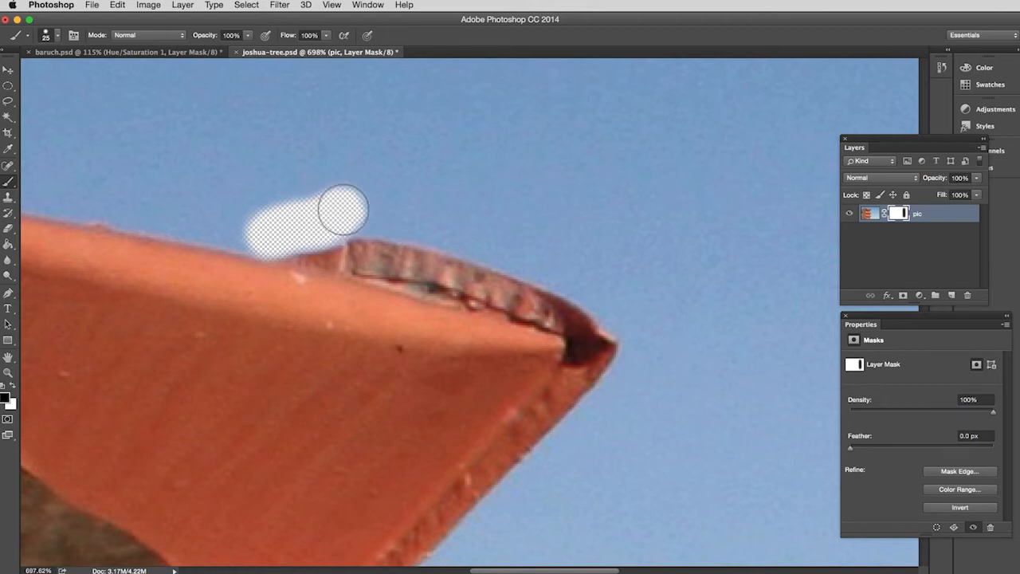
pyautogui.moveTo(497, 204)
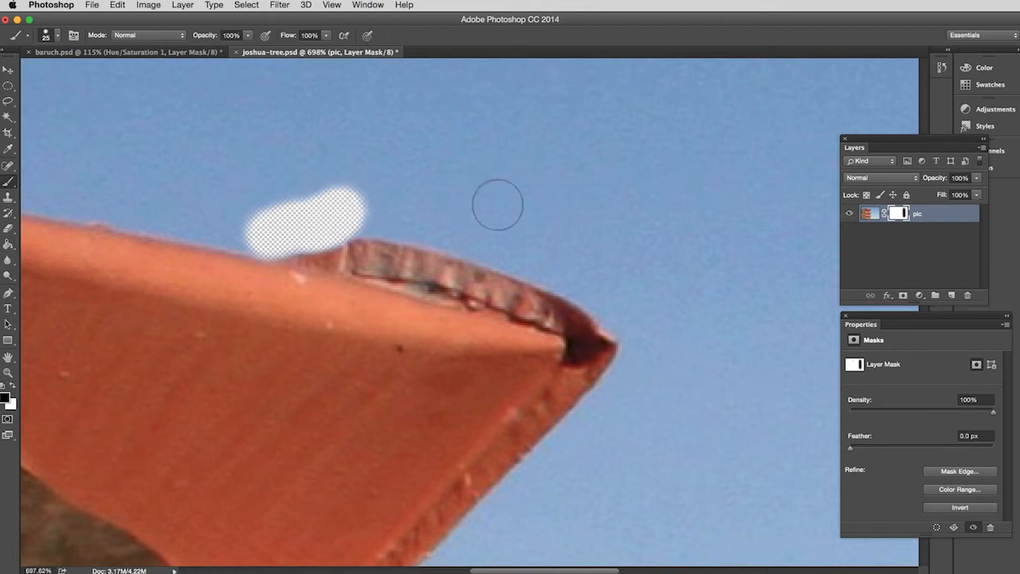
pyautogui.rightClick(497, 205)
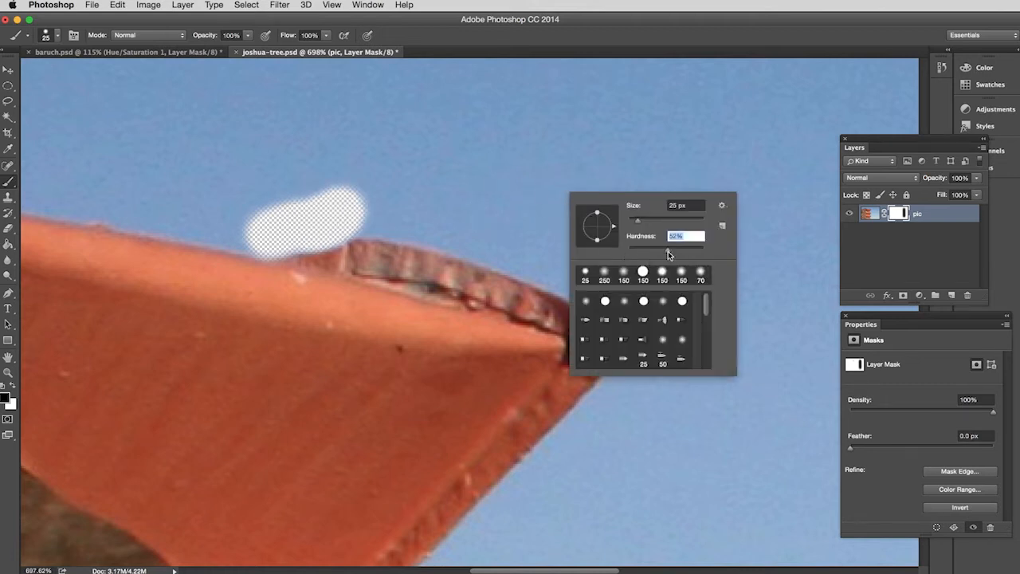
pyautogui.click(465, 207)
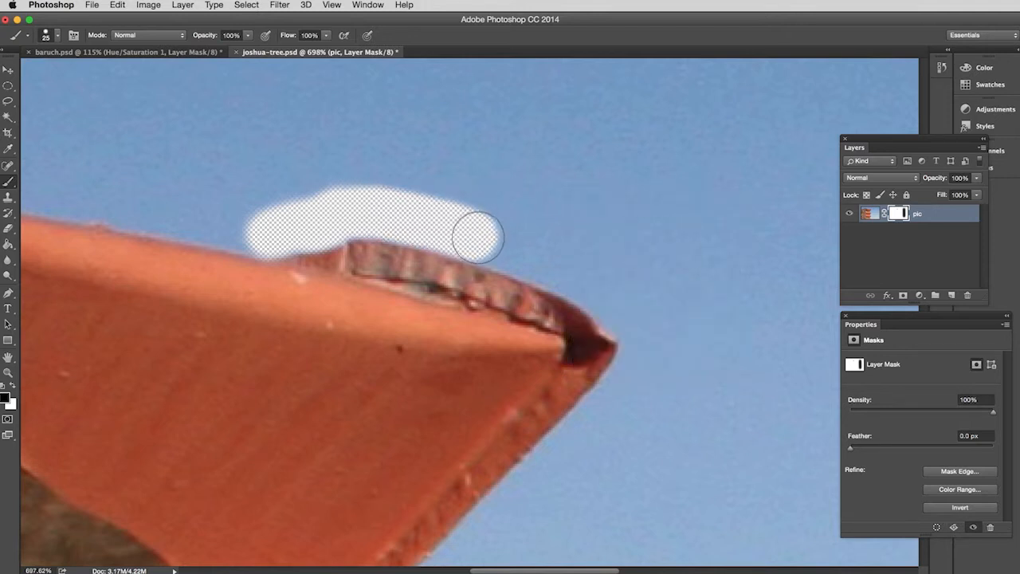
# Step: Mask the sky along the sign's top edge, around its corner tip and down the lower edge
pyautogui.moveTo(478, 238); pyautogui.dragTo(614, 306)
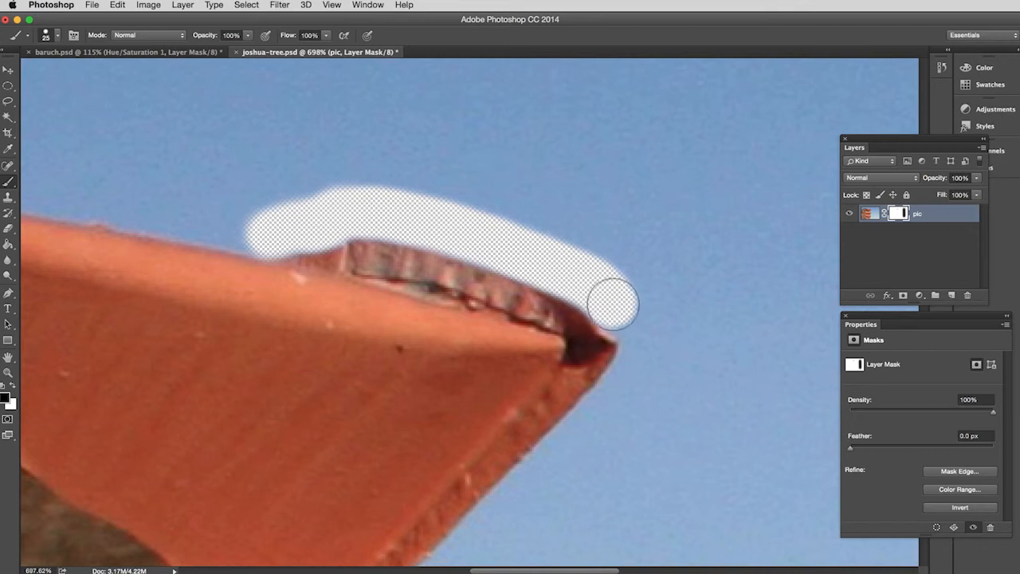
pyautogui.moveTo(613, 306); pyautogui.dragTo(645, 351)
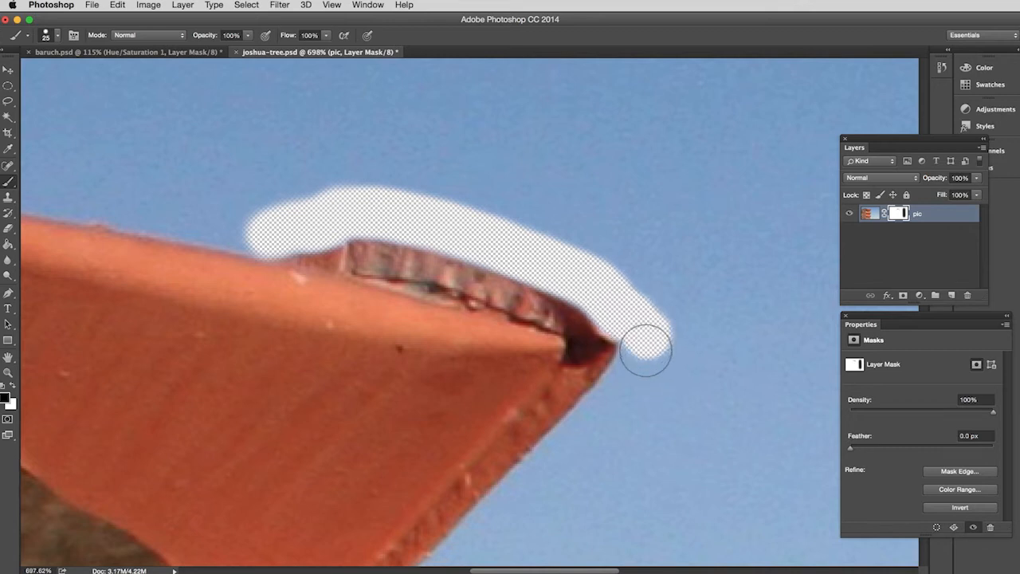
pyautogui.moveTo(645, 351); pyautogui.dragTo(641, 399)
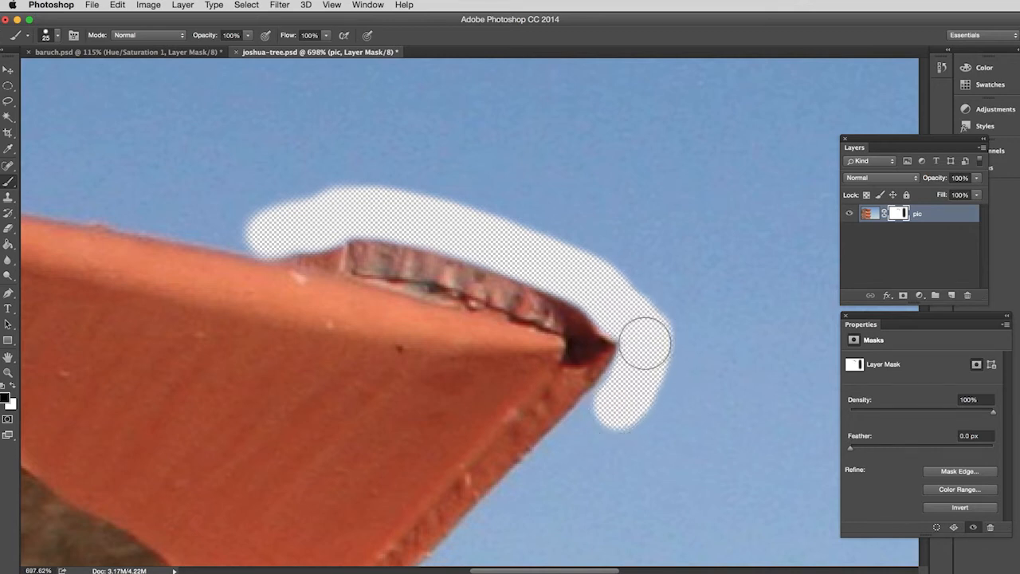
pyautogui.moveTo(645, 343); pyautogui.dragTo(624, 398)
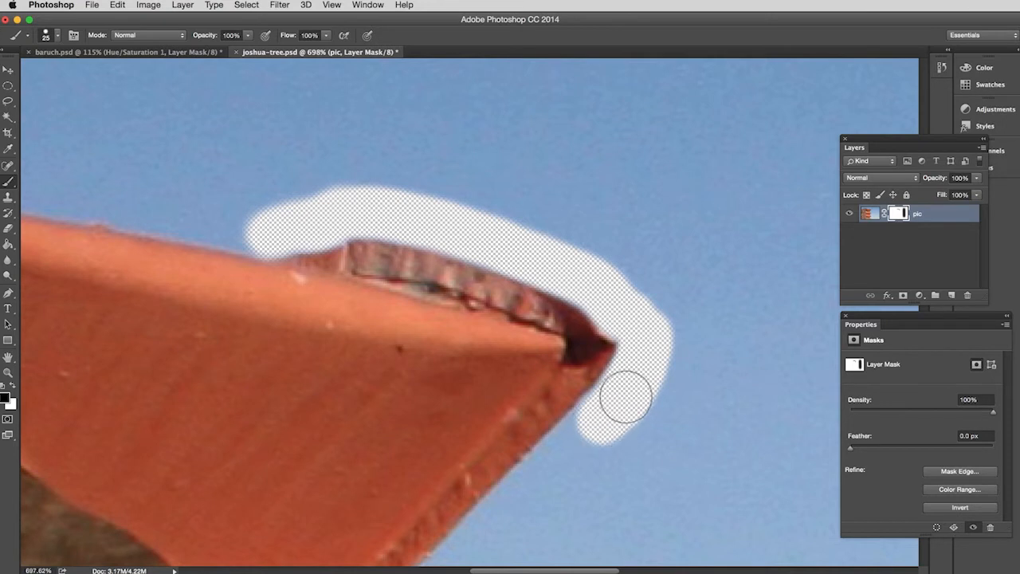
pyautogui.moveTo(625, 398); pyautogui.dragTo(518, 510)
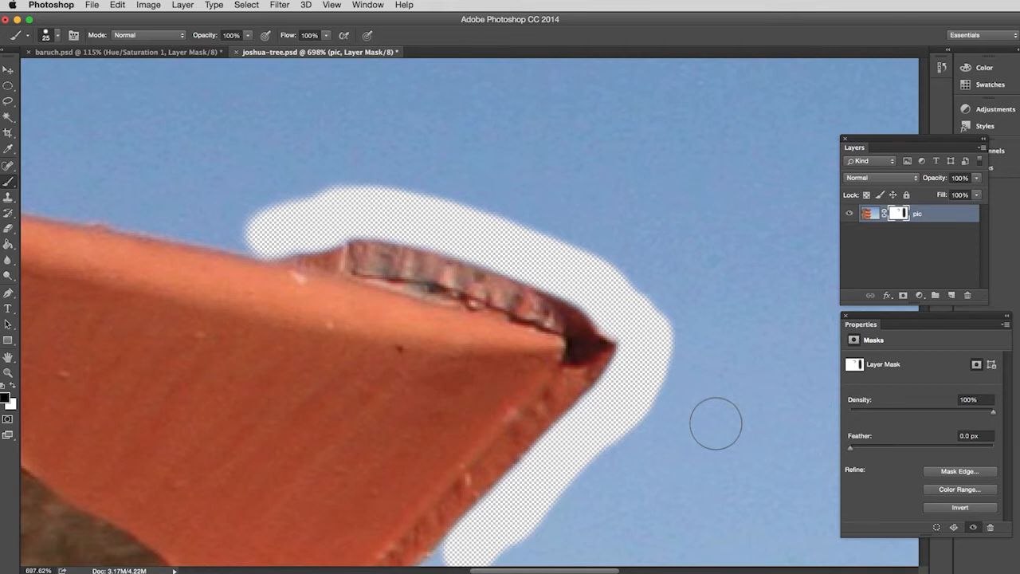
pyautogui.moveTo(868, 290)
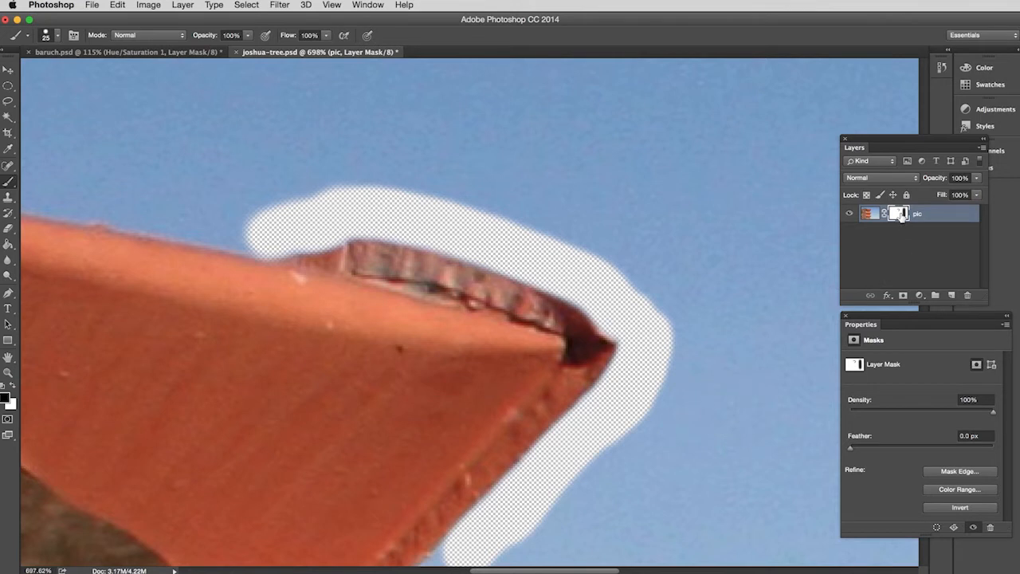
pyautogui.moveTo(898, 213)
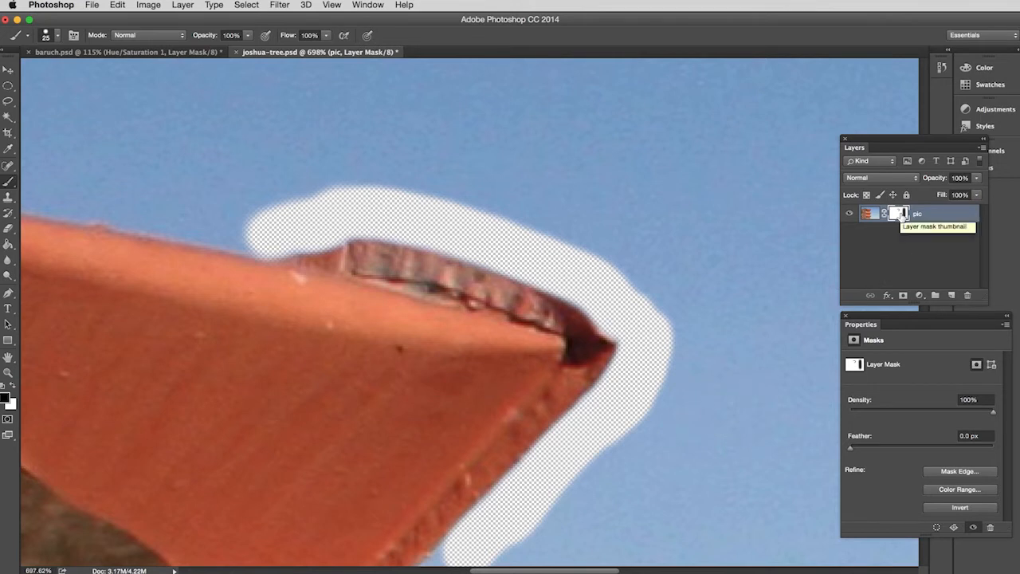
# Step: Disable the sign photo's layer mask so the original sky shows again
pyautogui.click(899, 214)
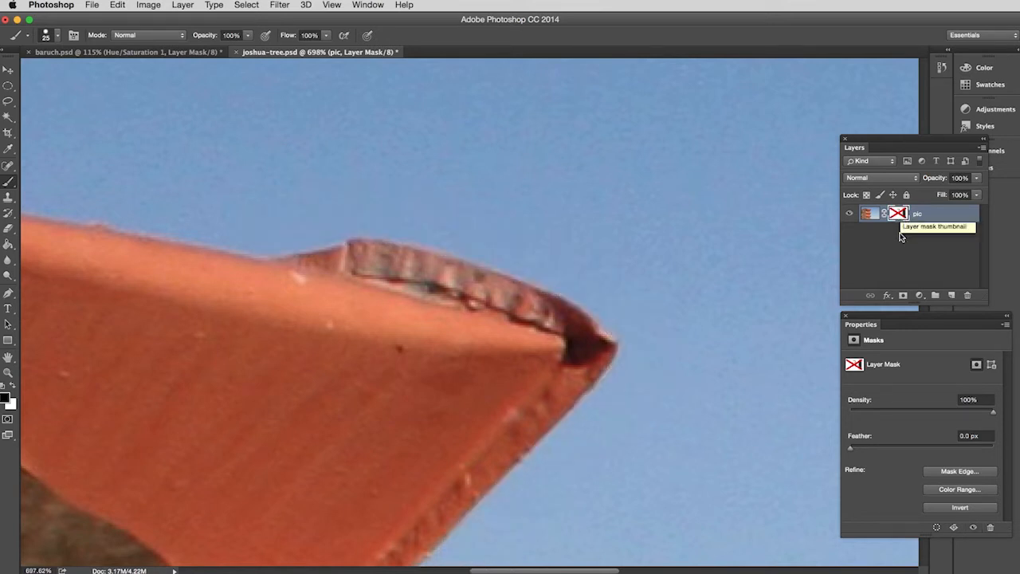
pyautogui.moveTo(916, 248)
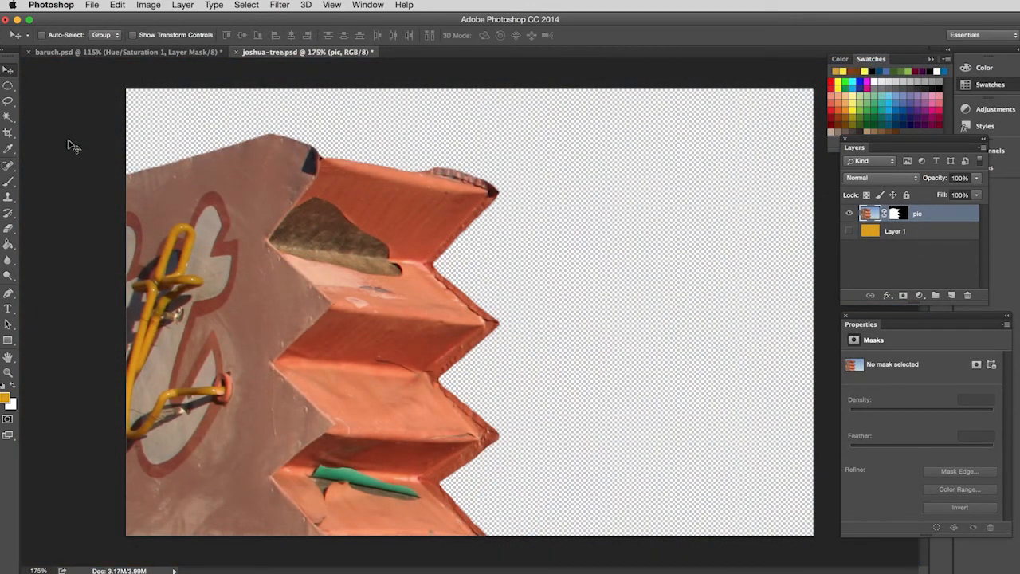
pyautogui.moveTo(542, 164)
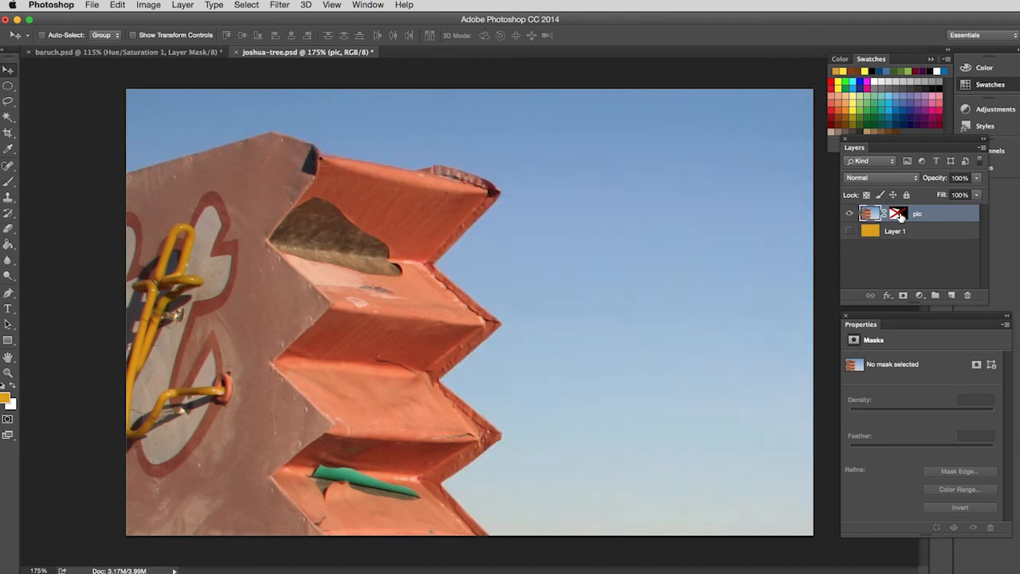
pyautogui.moveTo(898, 213)
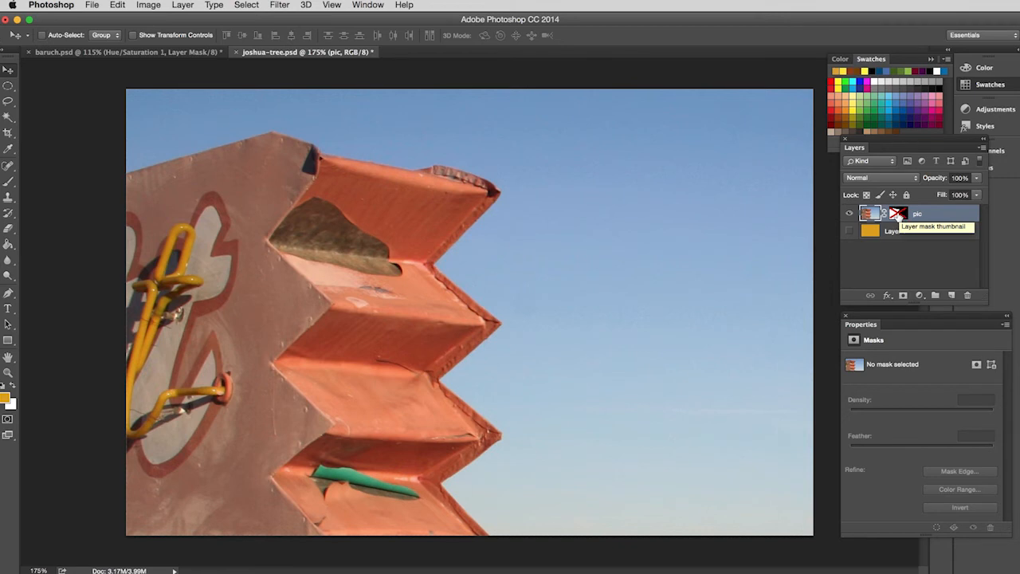
# Step: Re-enable the layer mask and make Layer 1 visible as the orange background behind the sign
pyautogui.click(886, 213)
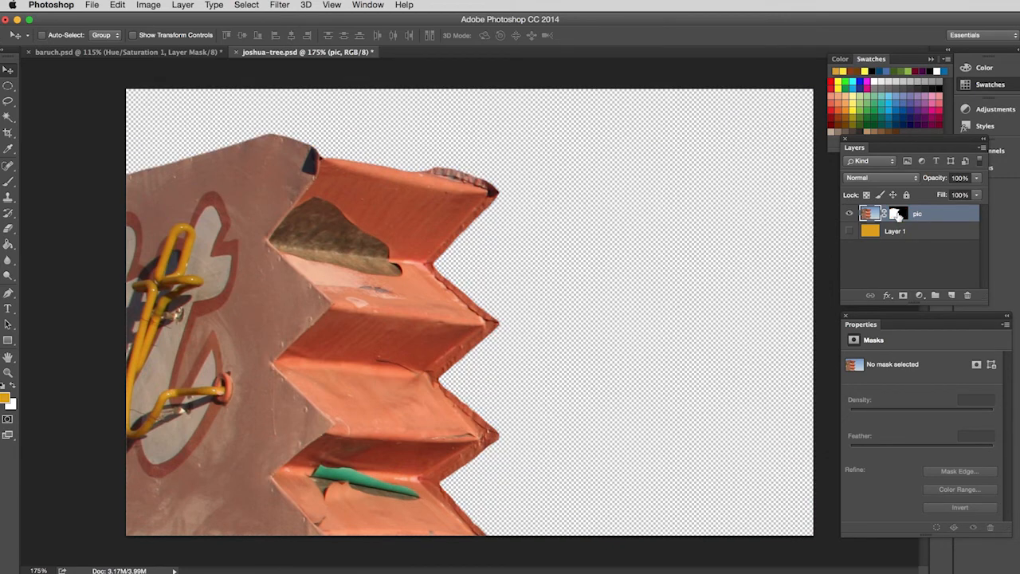
pyautogui.moveTo(898, 214)
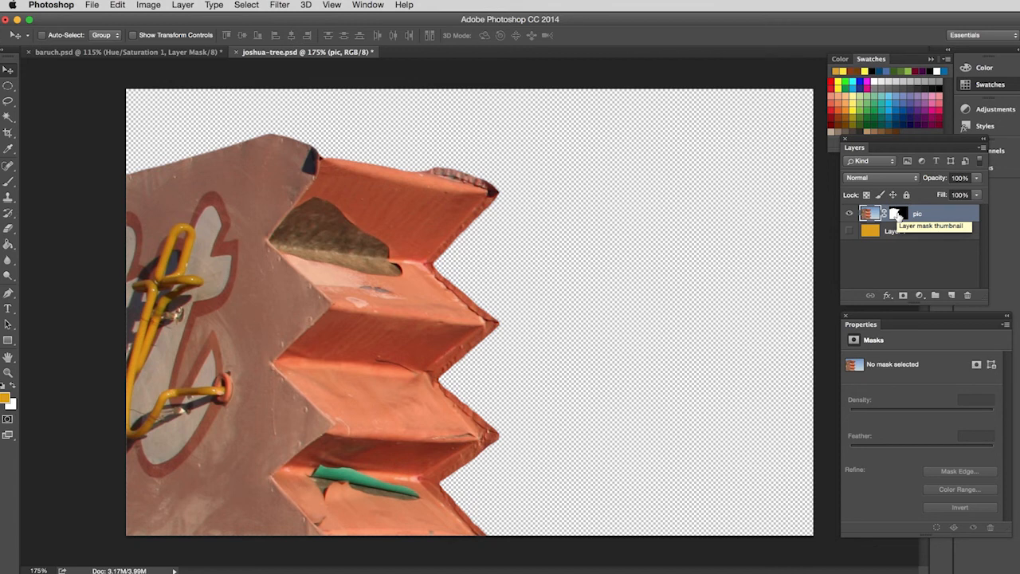
pyautogui.moveTo(888, 258)
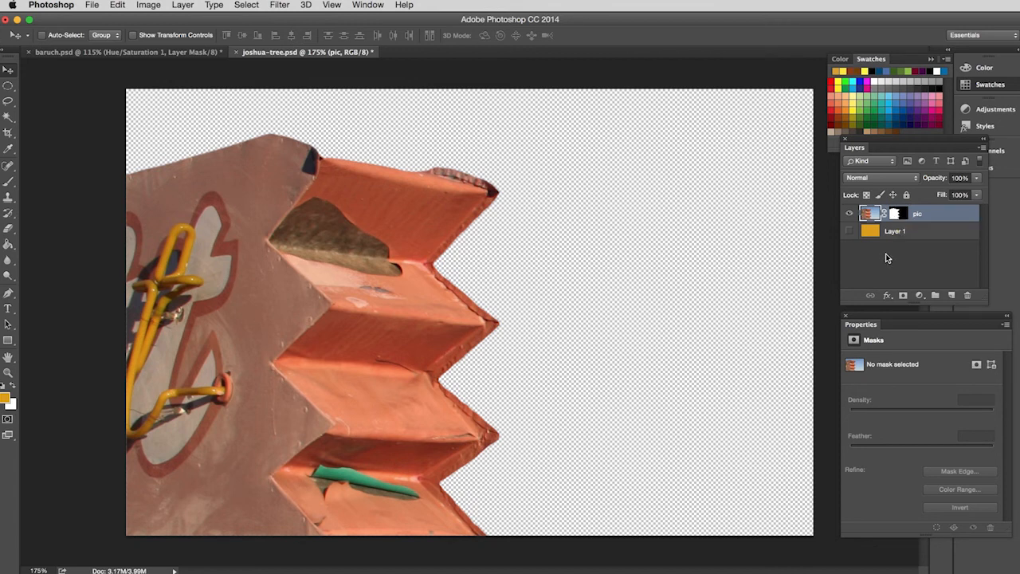
pyautogui.click(847, 230)
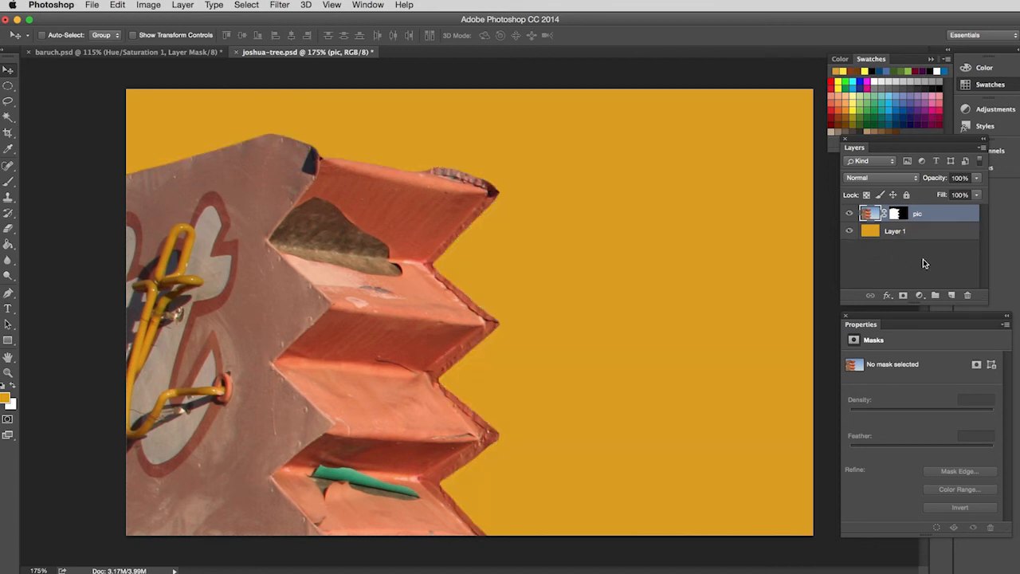